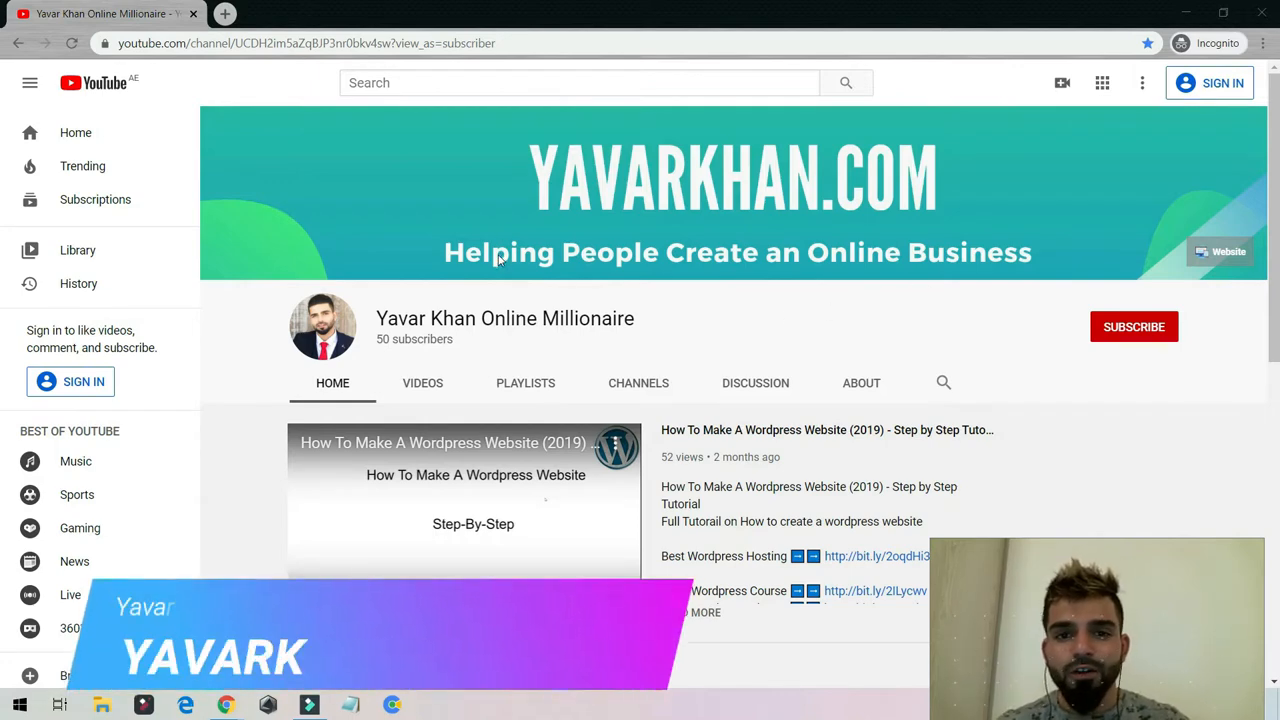
mouse_move(540, 261)
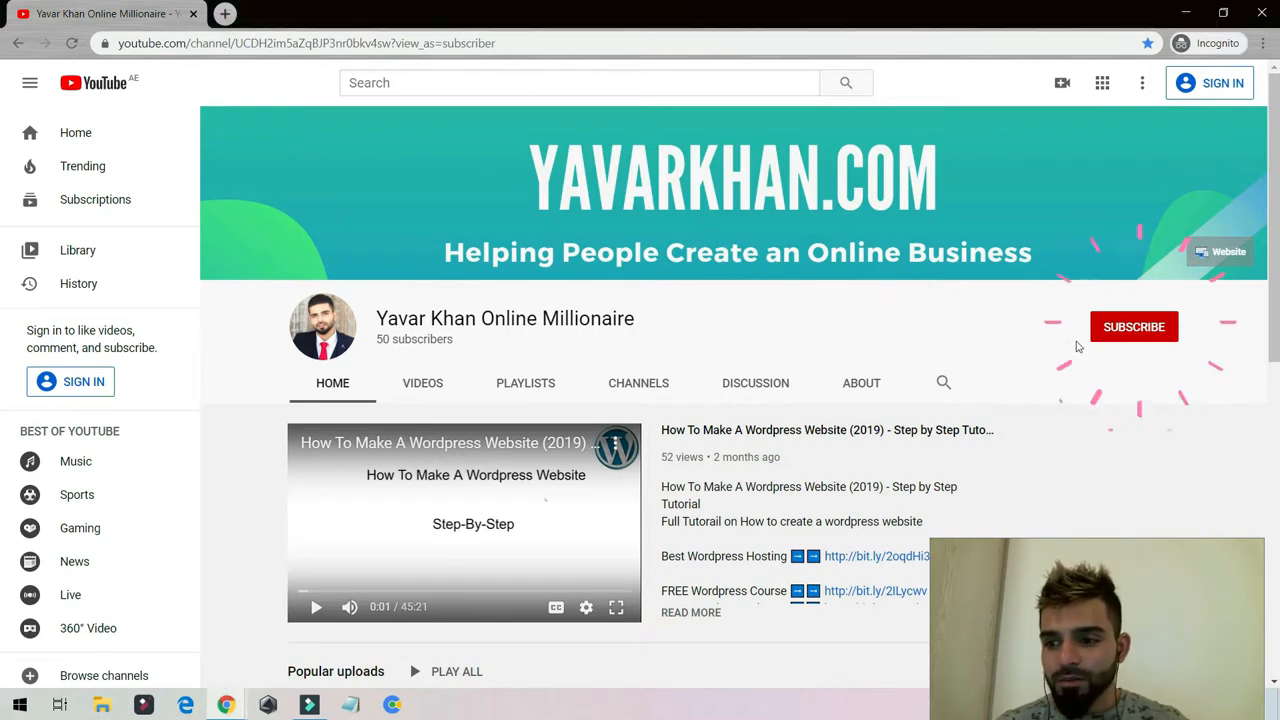
- Go to Appearance > Themes to view the site's installed themes
double_click(414, 339)
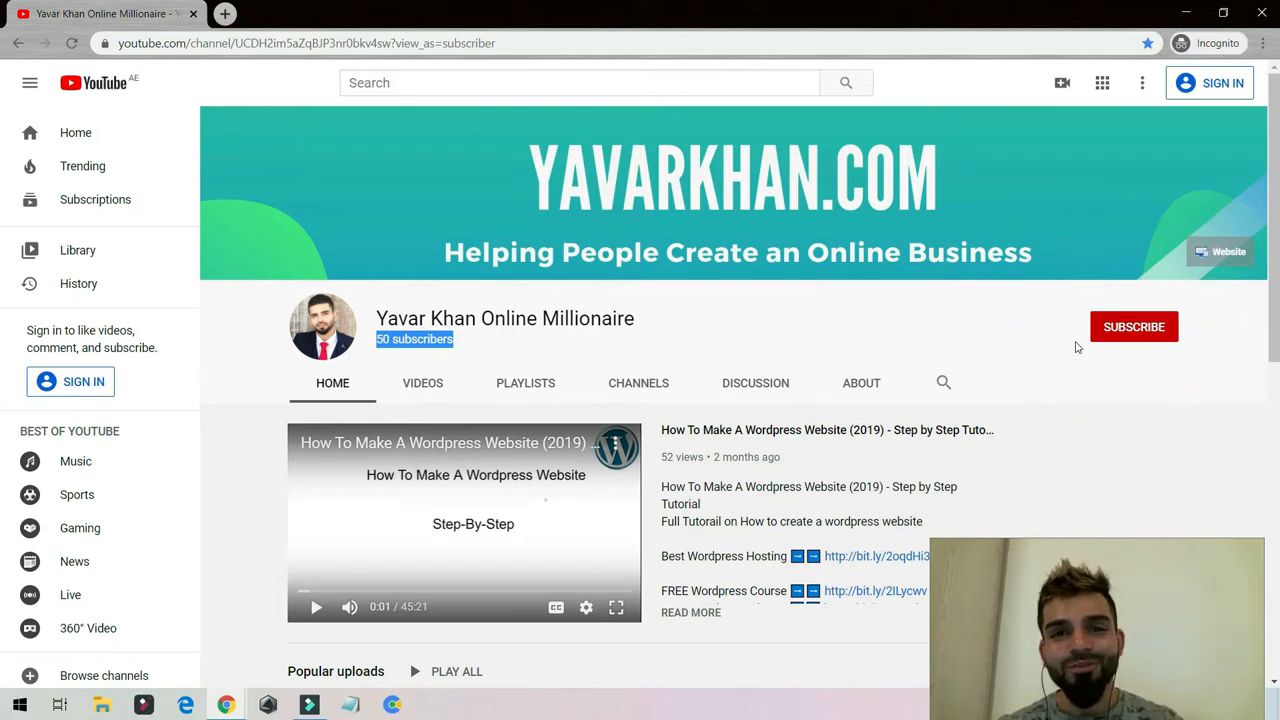
left_click(700, 14)
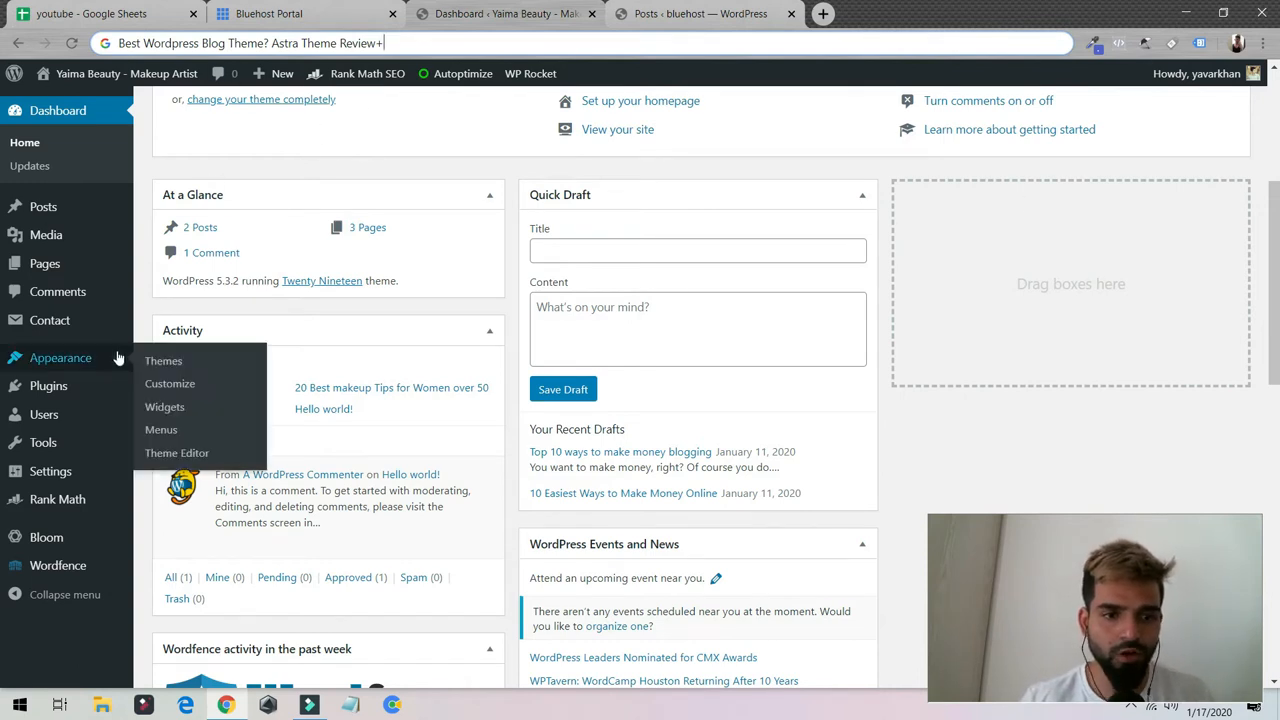
left_click(163, 361)
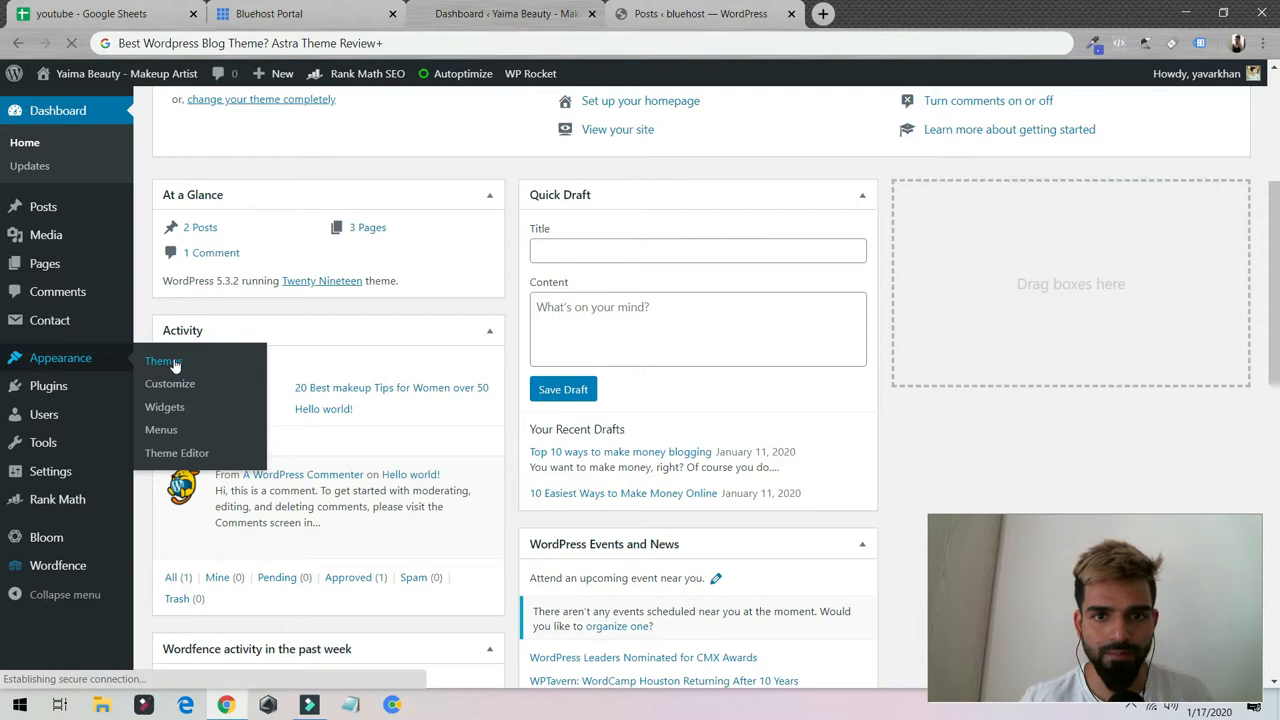
left_click(162, 360)
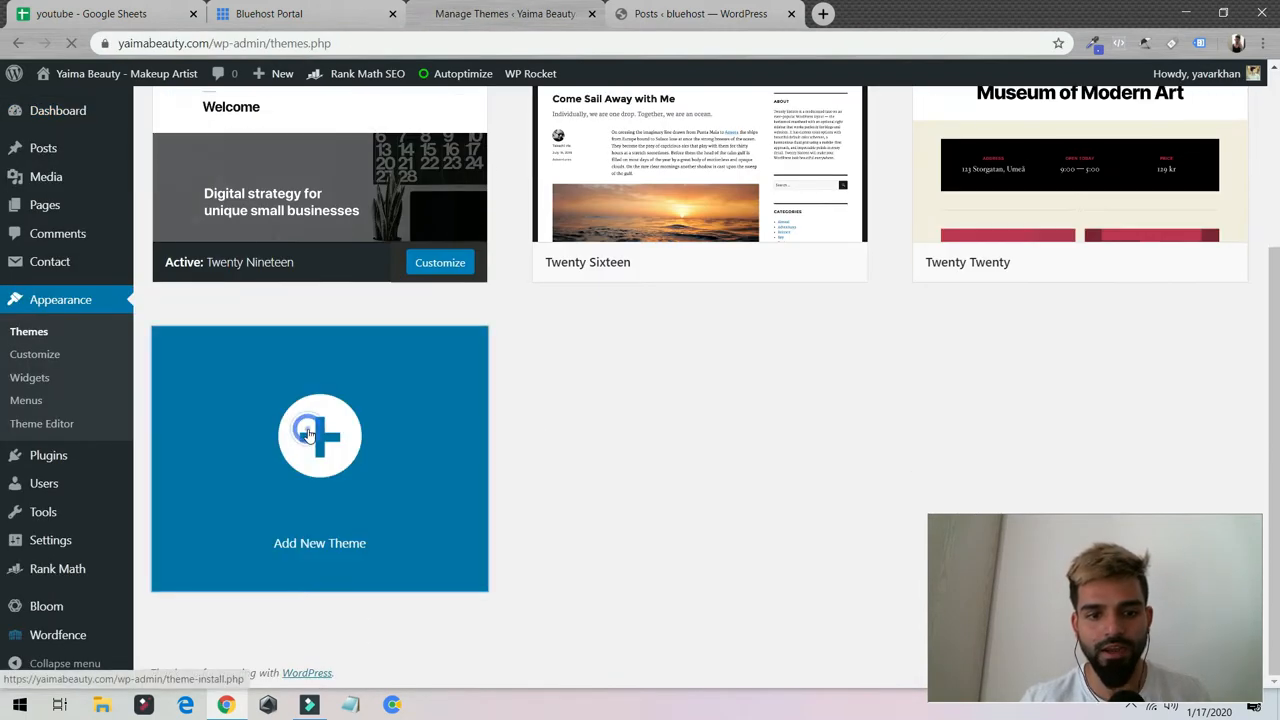
- Search new themes for 'astra', install Astra, and activate it
left_click(319, 435)
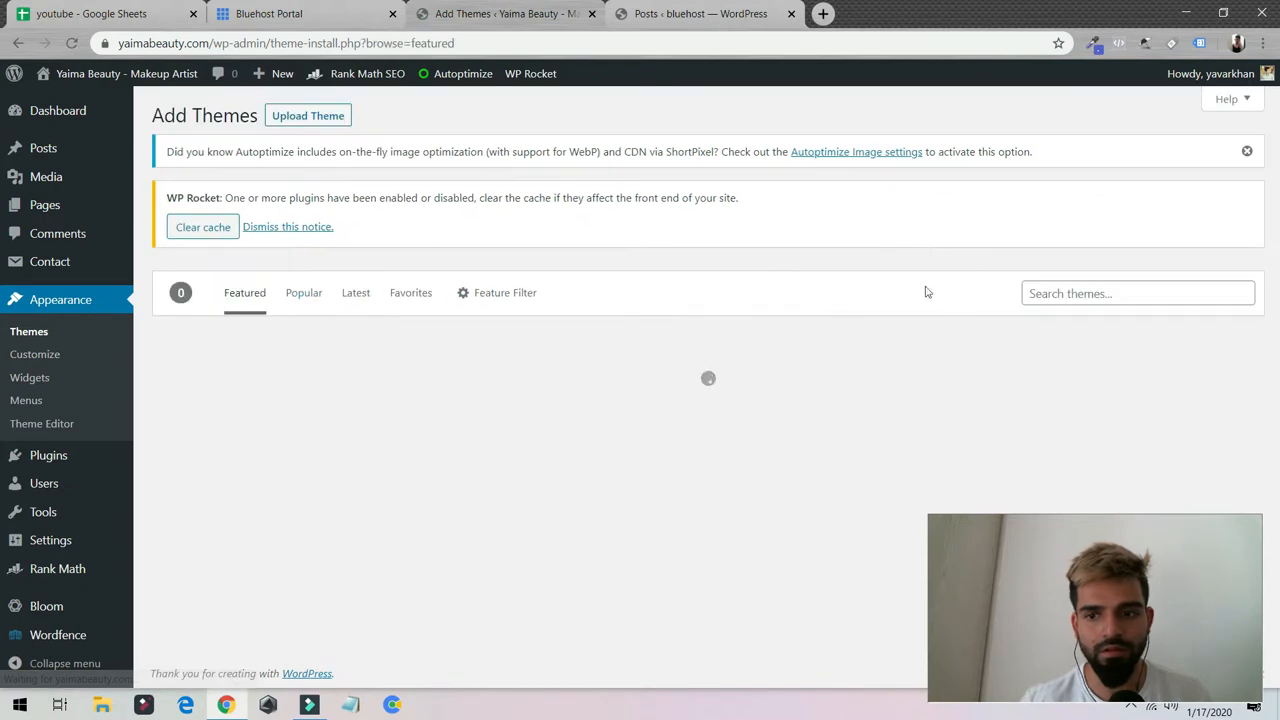
type("astra")
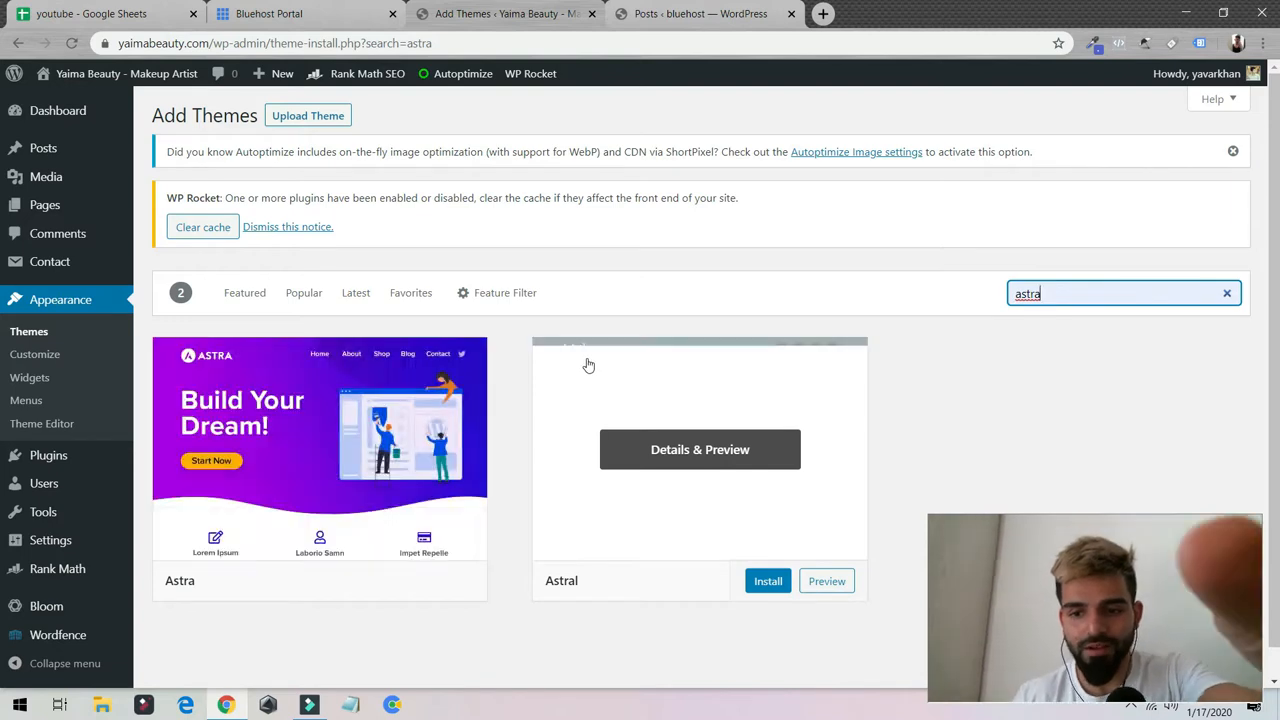
left_click(367, 581)
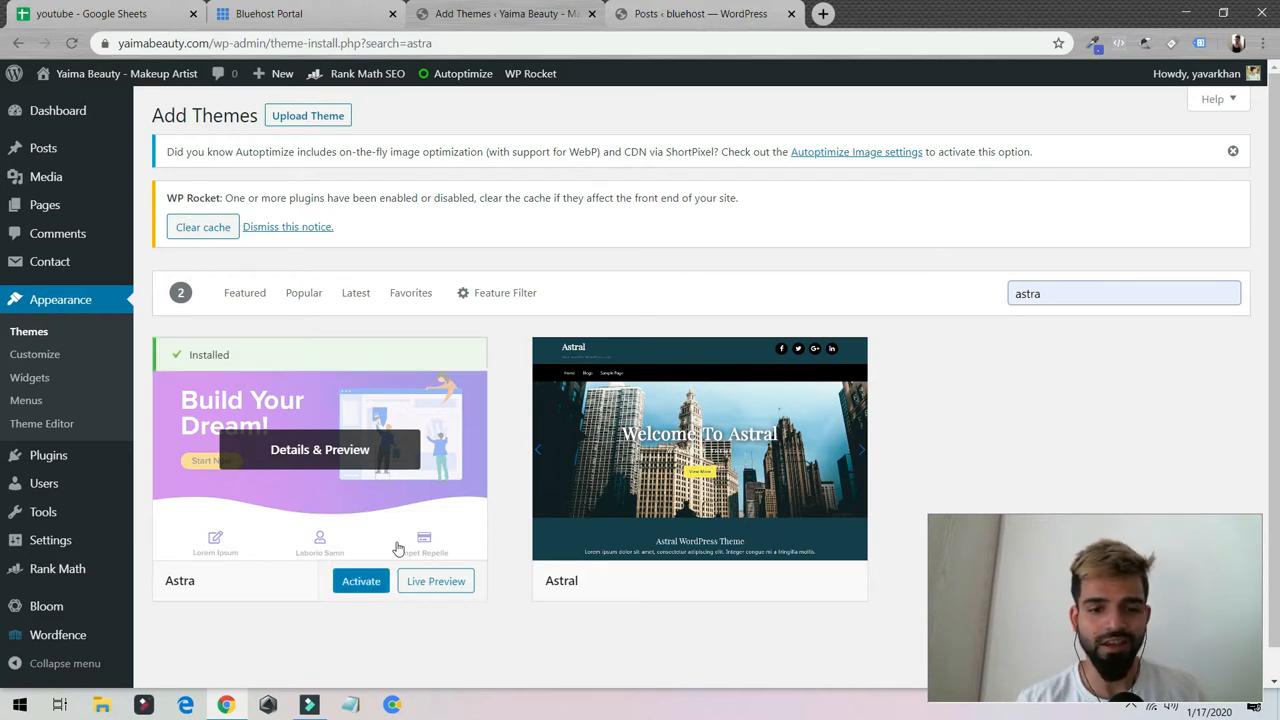
left_click(360, 581)
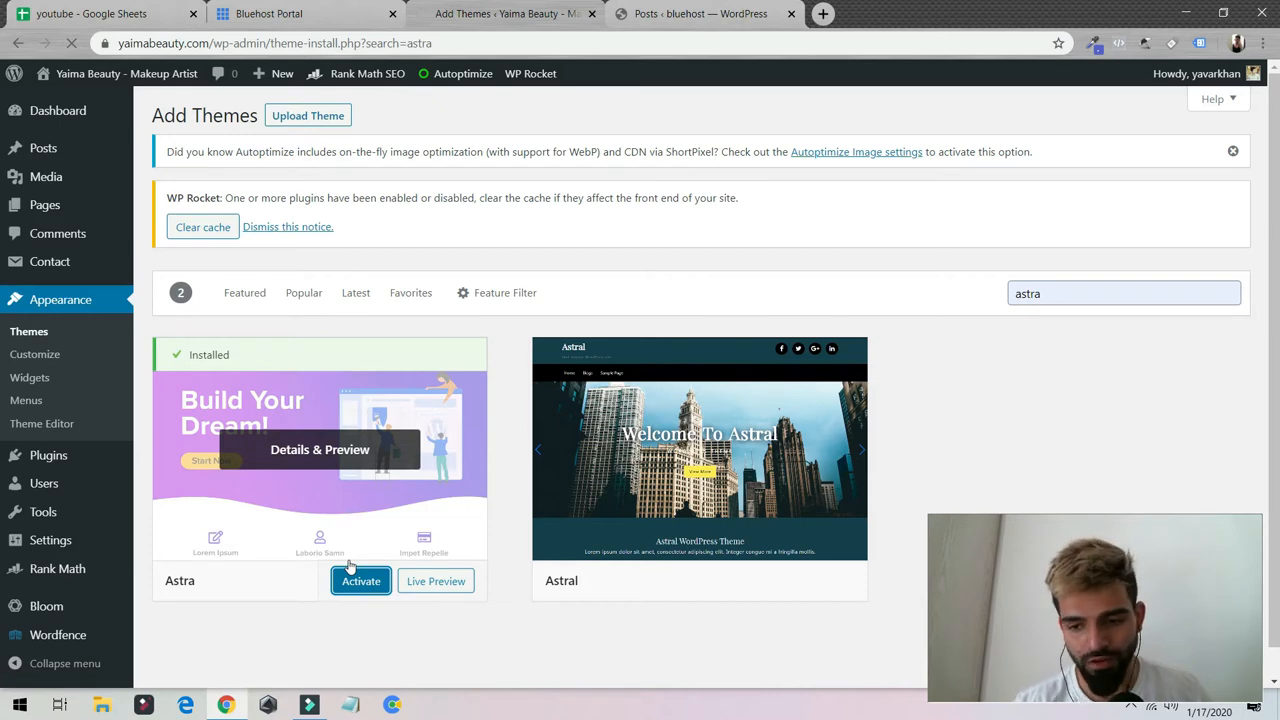
left_click(360, 581)
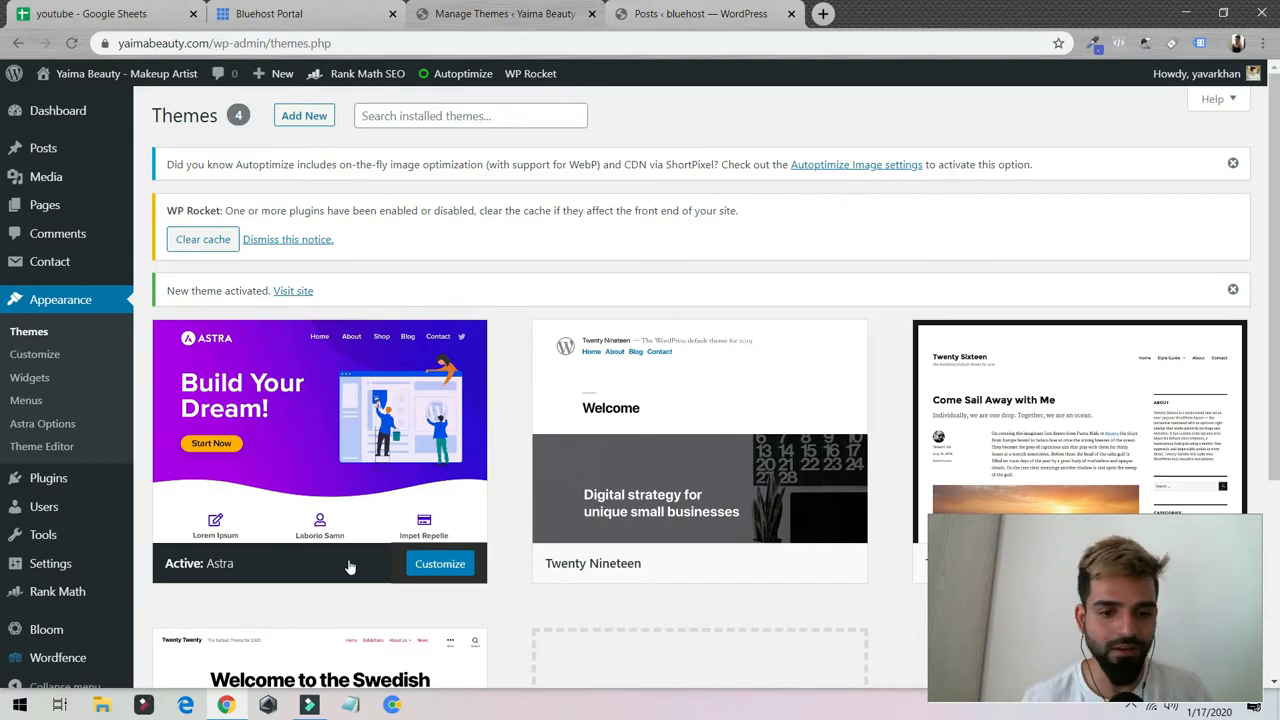
- Open Astra's theme details and install its starter-site importer plugin from Astra Options
left_click(320, 450)
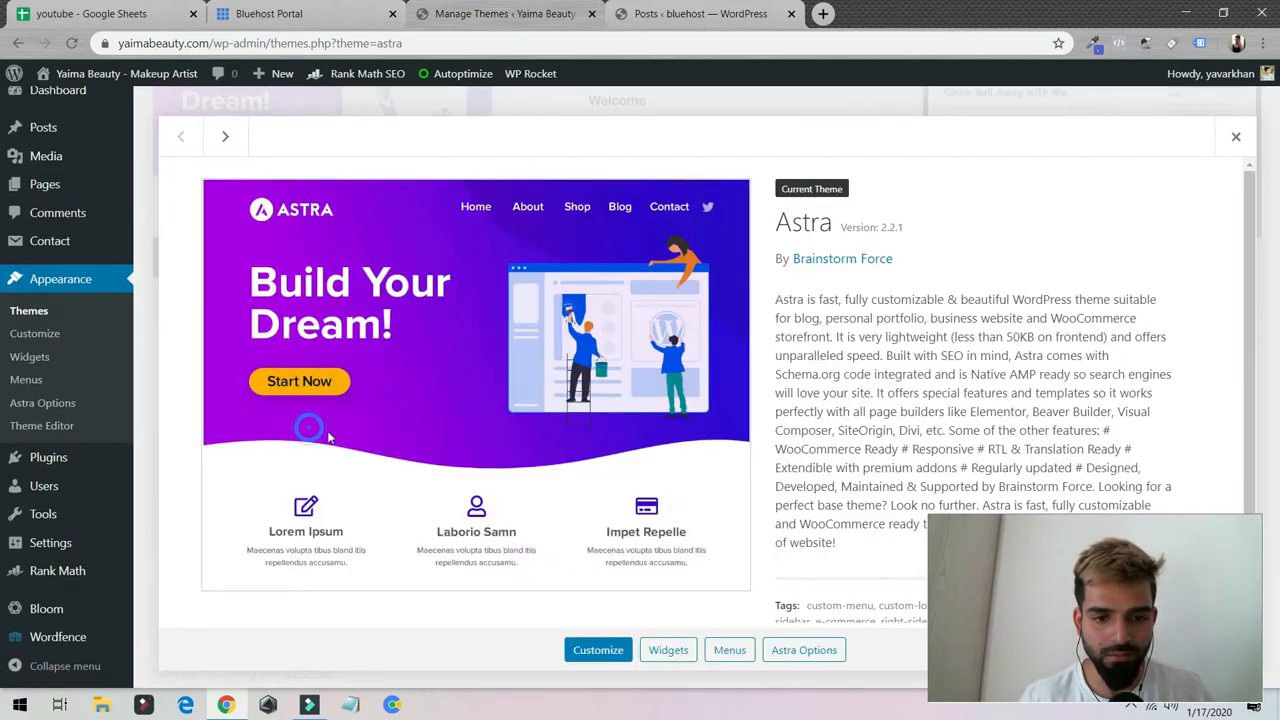
mouse_move(126, 73)
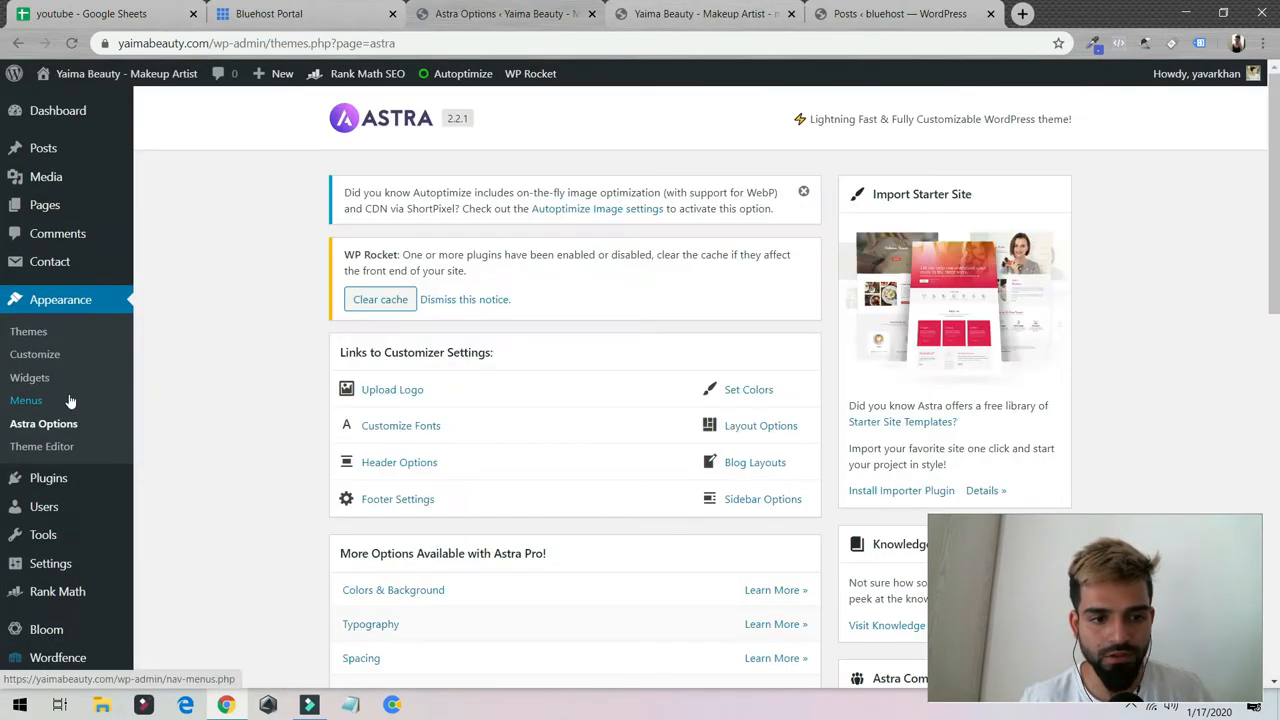
mouse_move(880, 497)
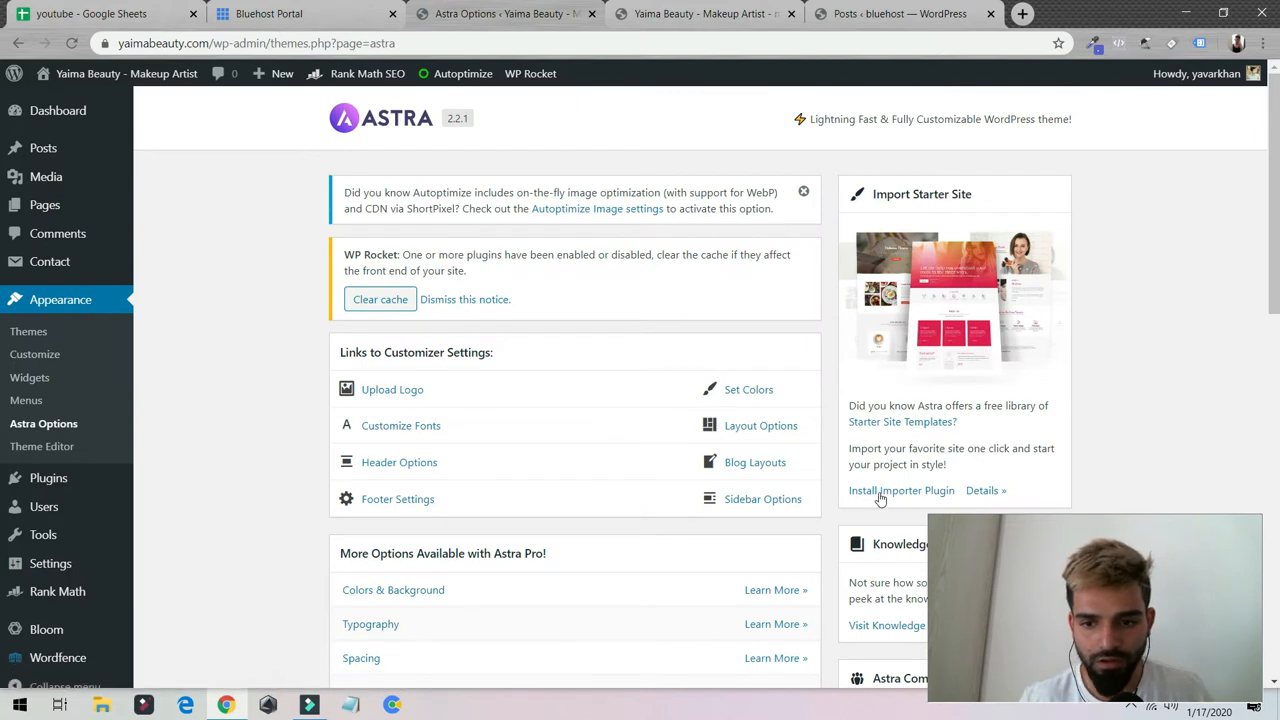
left_click(901, 490)
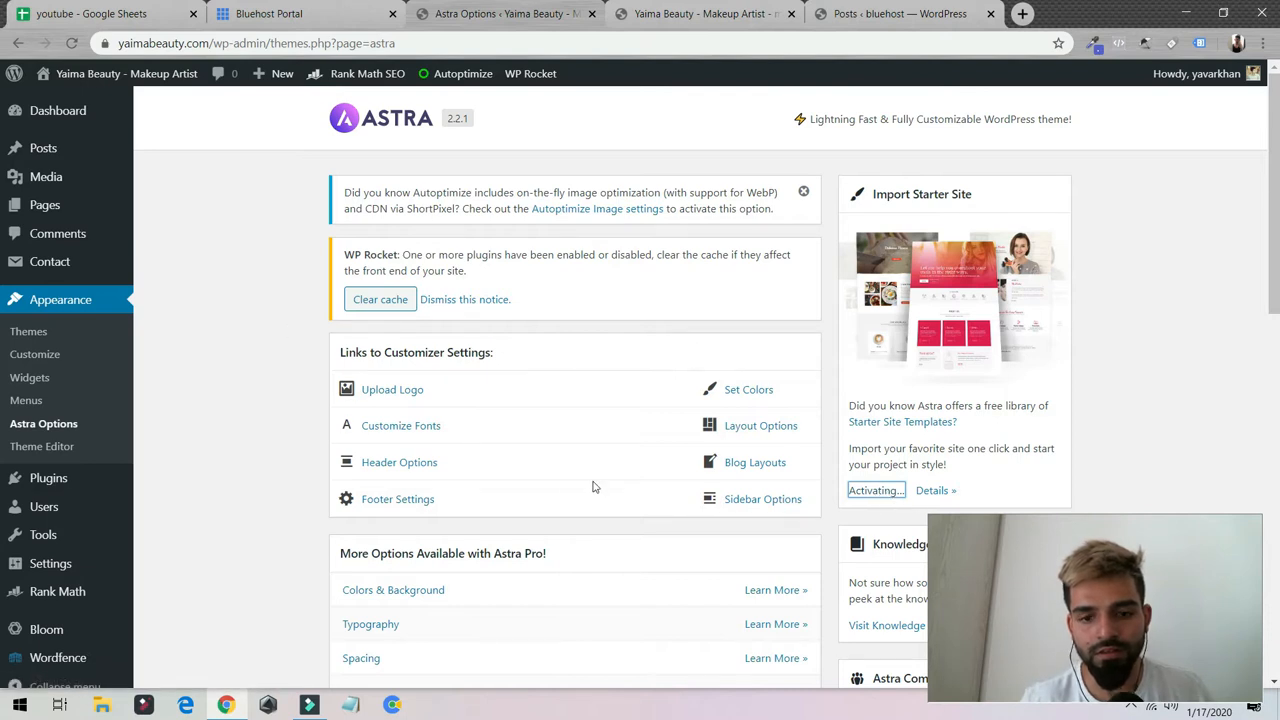
mouse_move(235, 311)
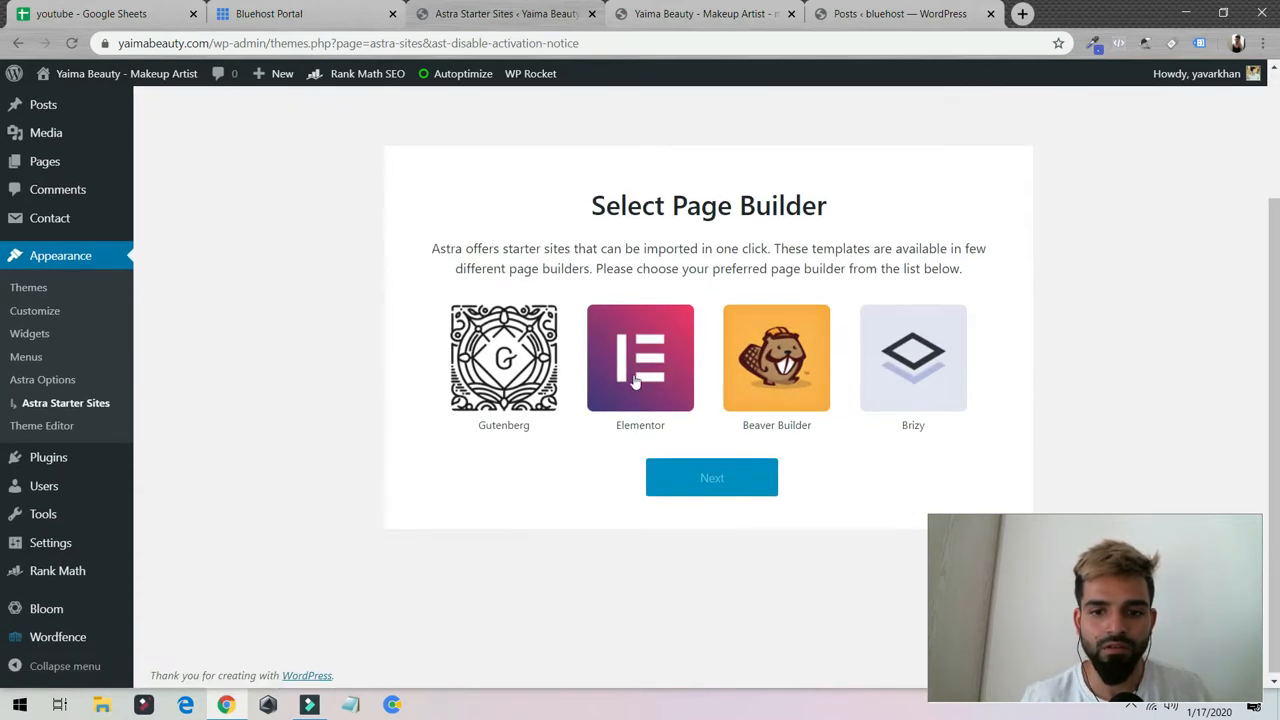
- Choose Elementor as the page builder and continue to the starter site library
left_click(640, 357)
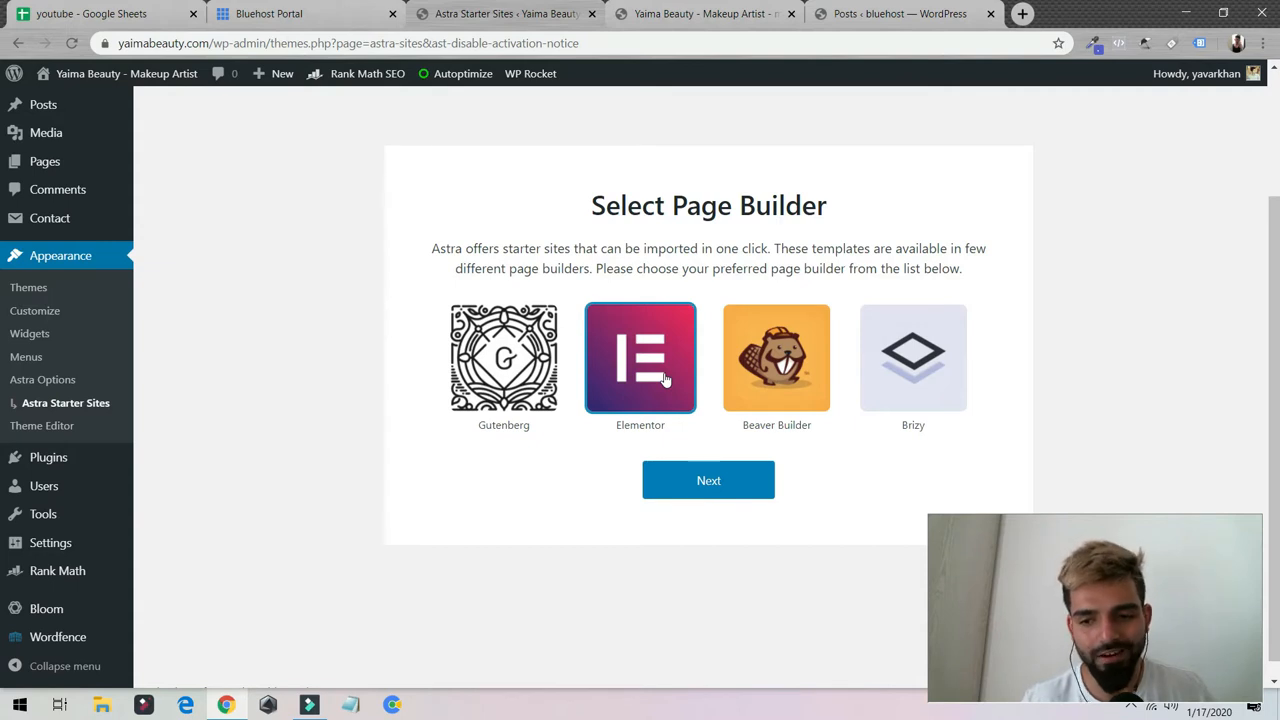
left_click(708, 480)
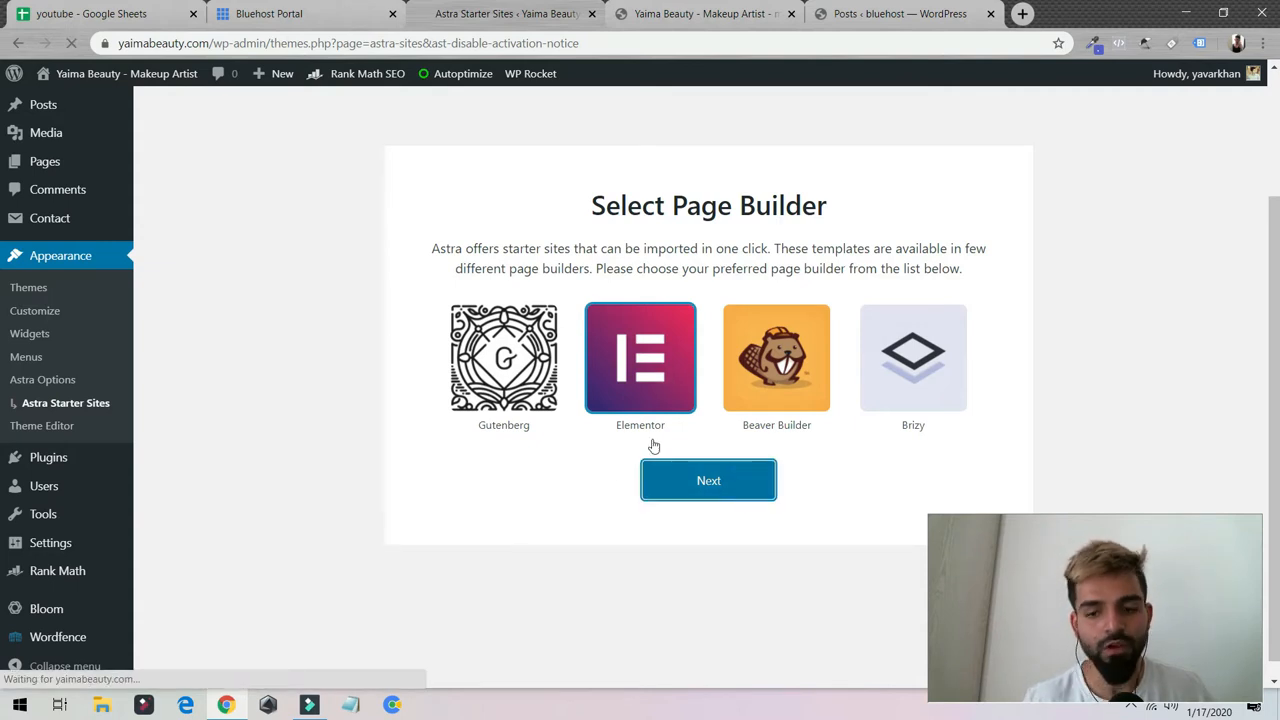
left_click(708, 480)
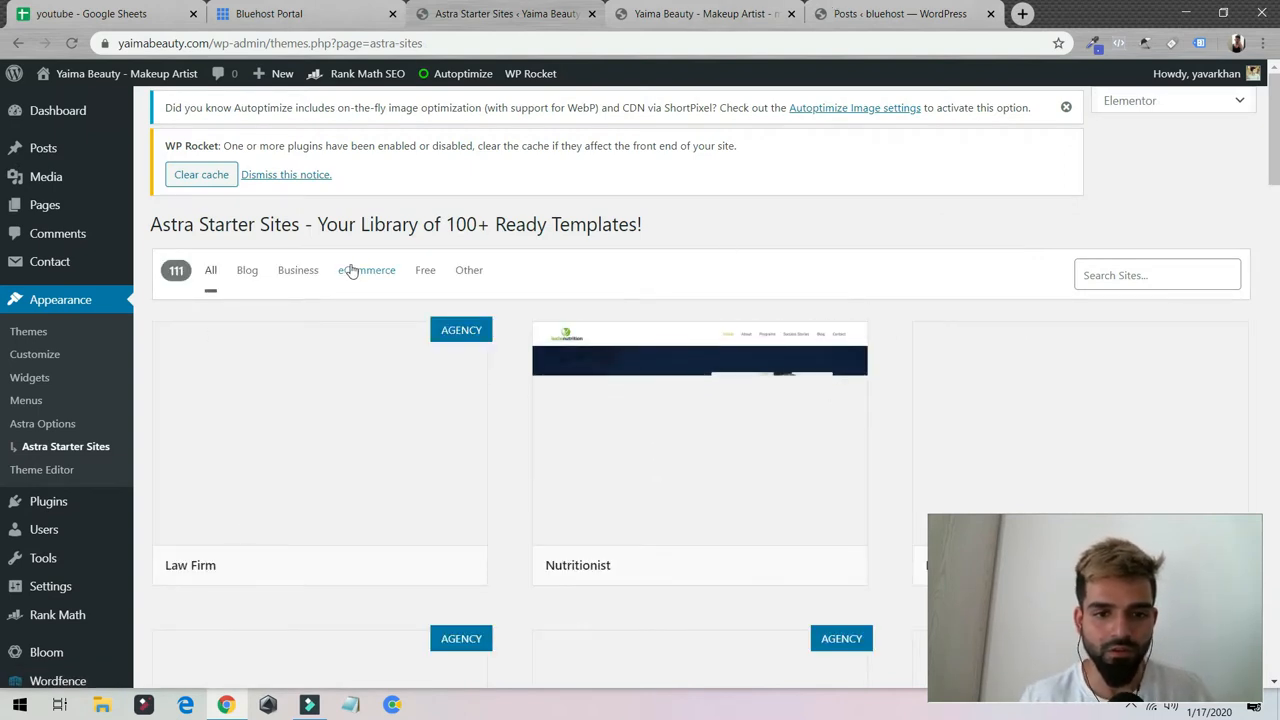
- Filter starter sites to Blog and preview the Wanderlust Travel Diary template
left_click(247, 270)
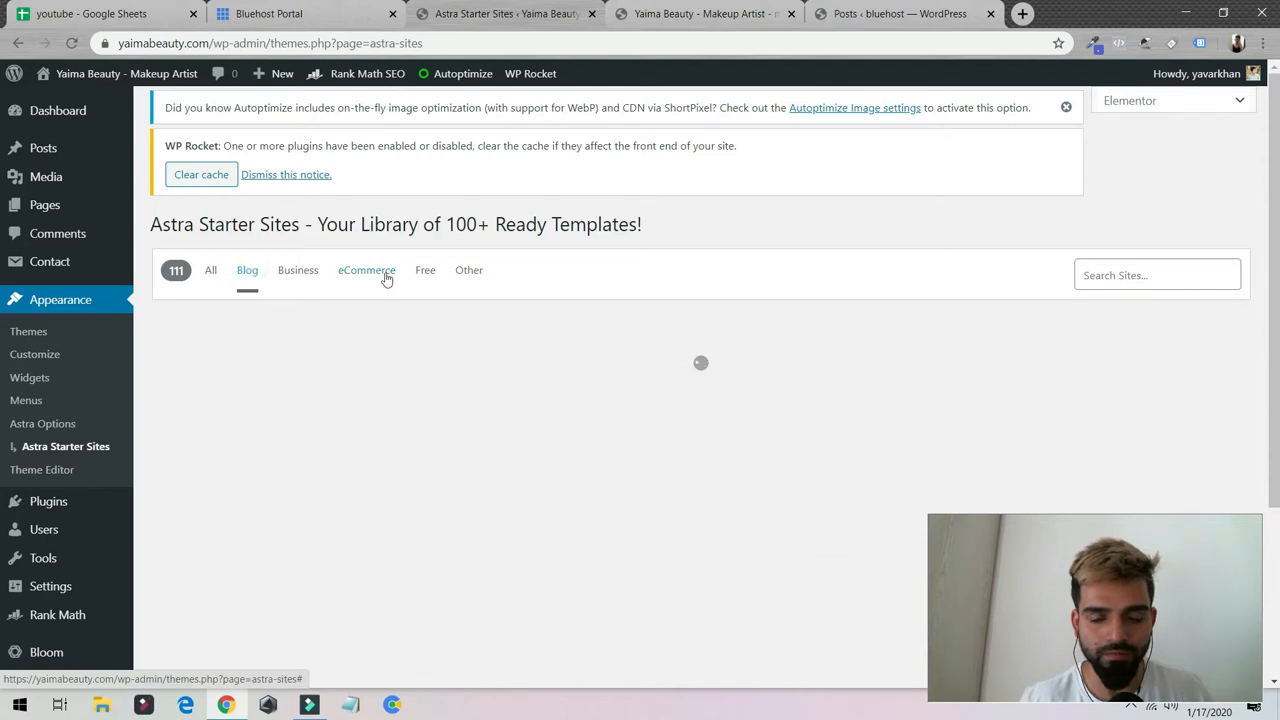
left_click(247, 270)
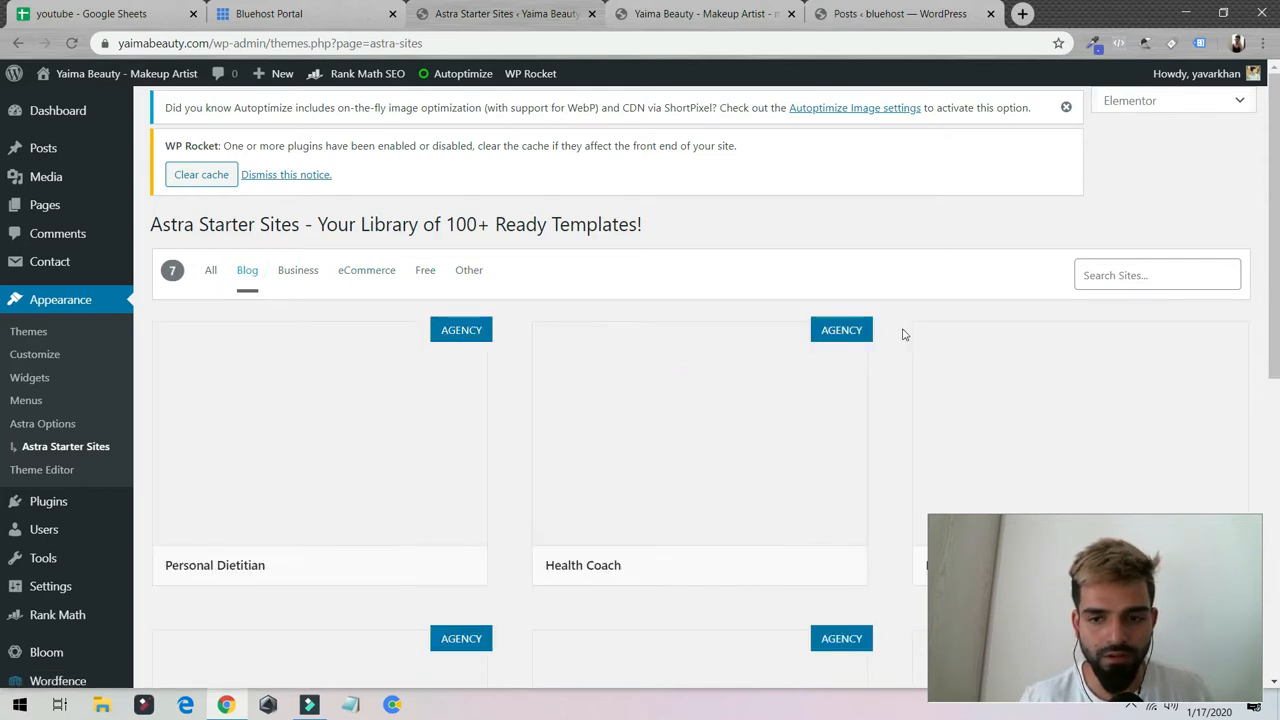
mouse_move(497, 325)
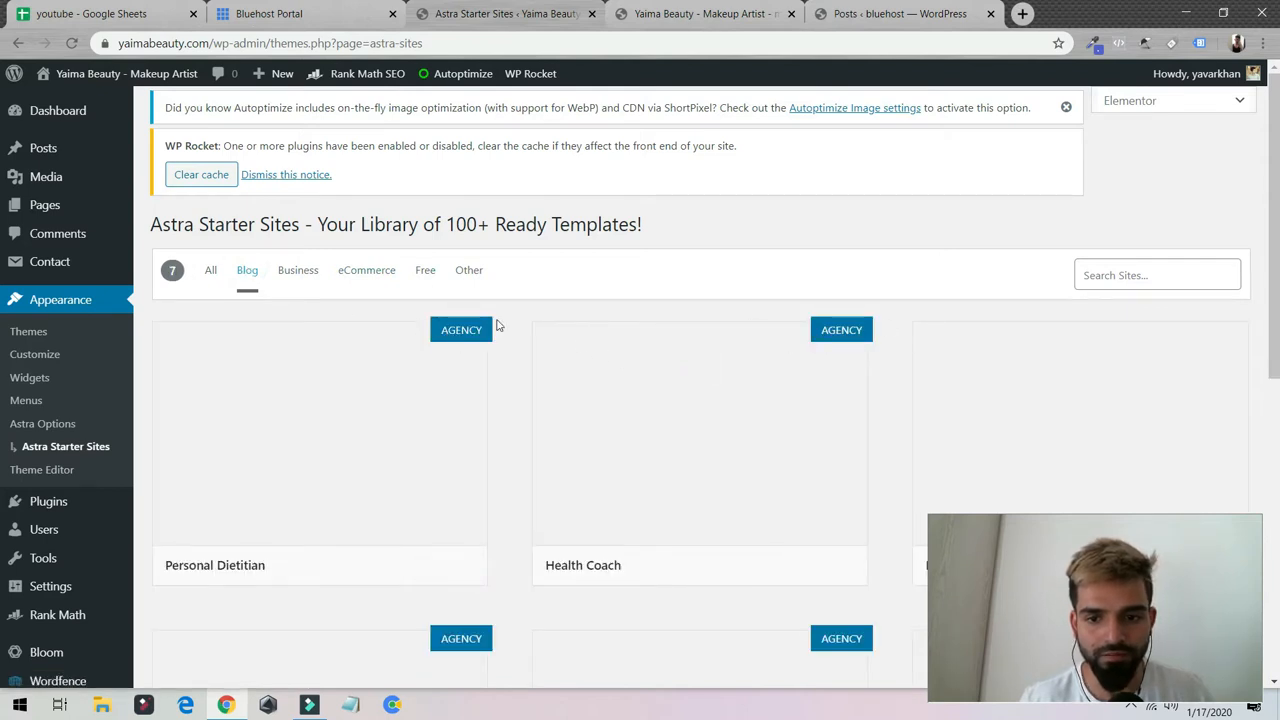
mouse_move(535, 319)
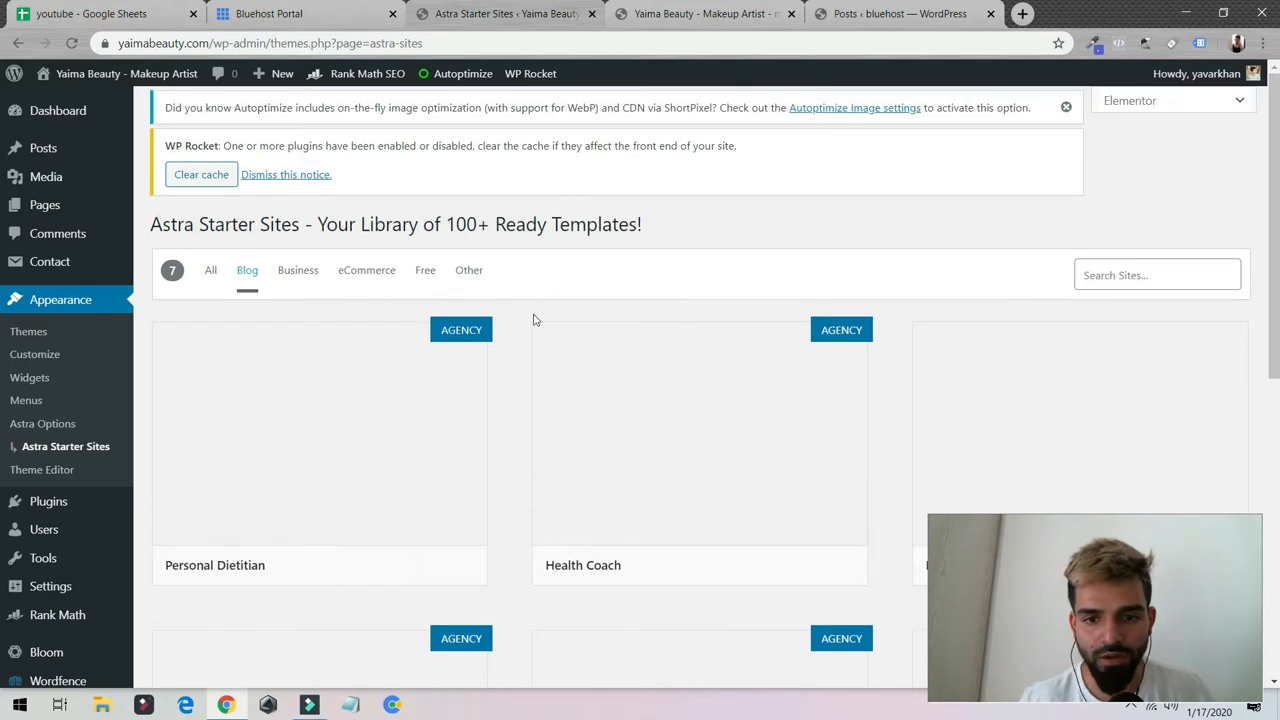
scroll("down", 3)
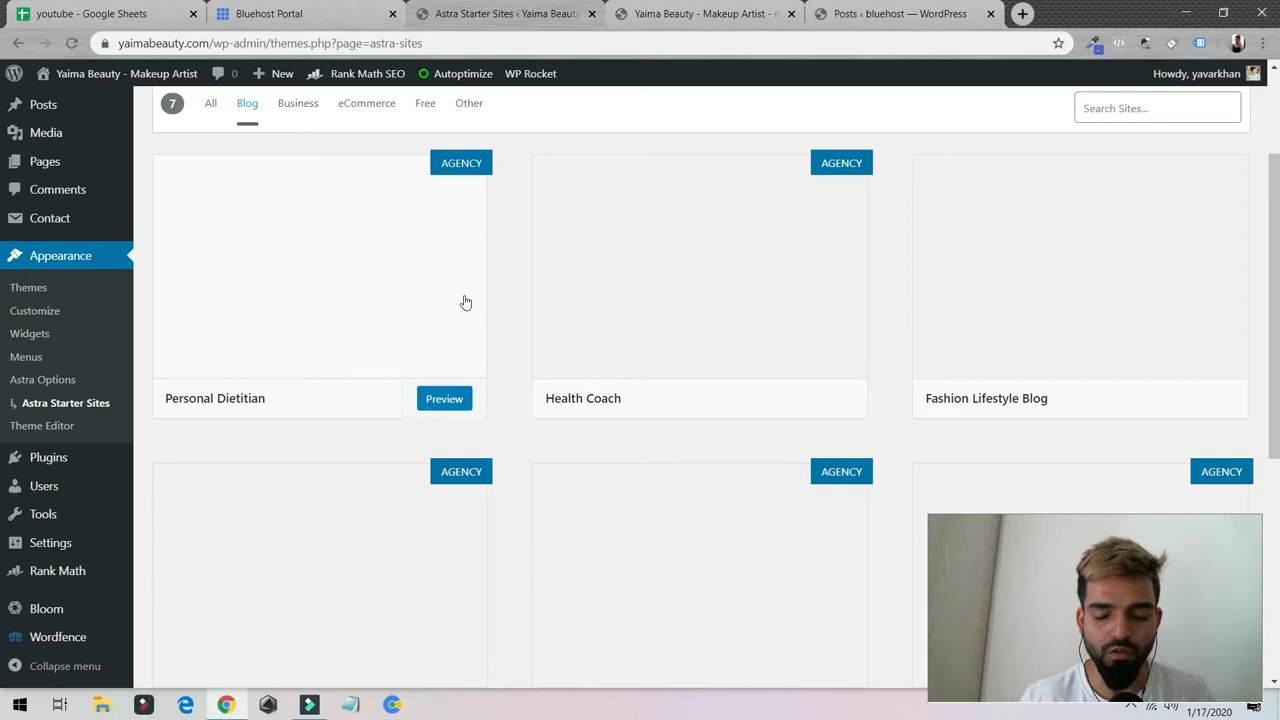
mouse_move(481, 288)
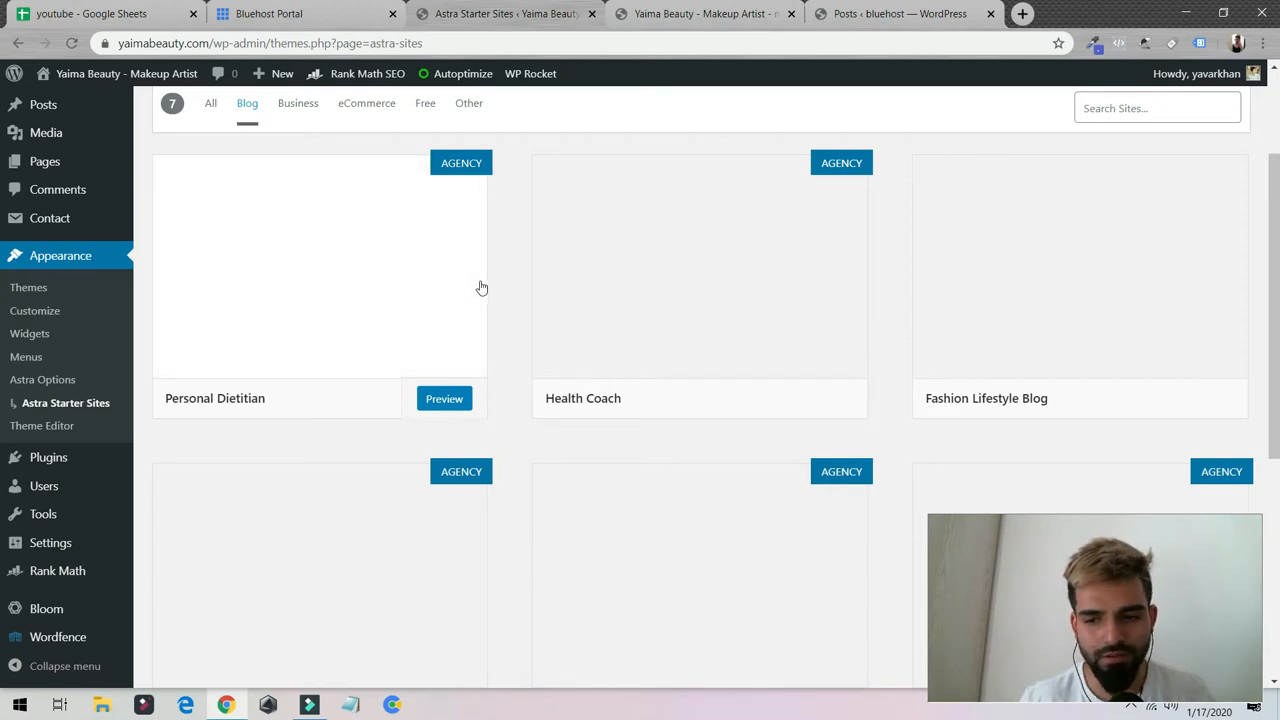
scroll("up", 3)
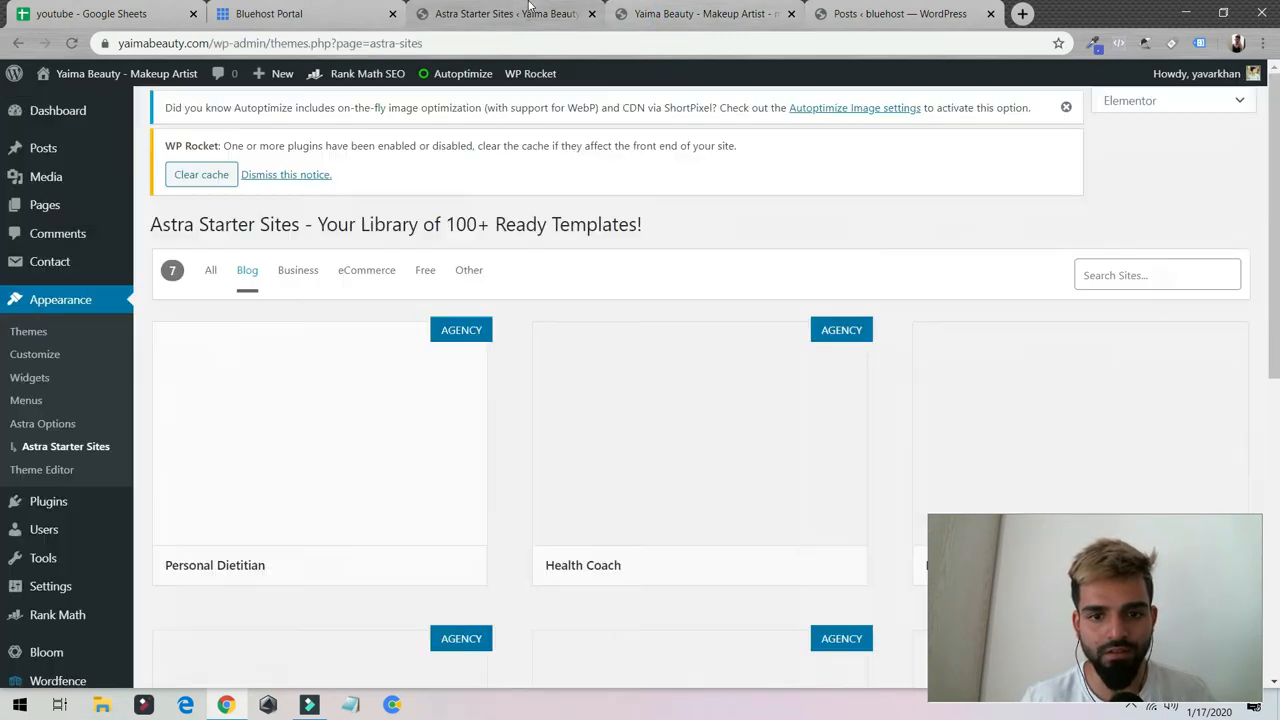
scroll("down", 3)
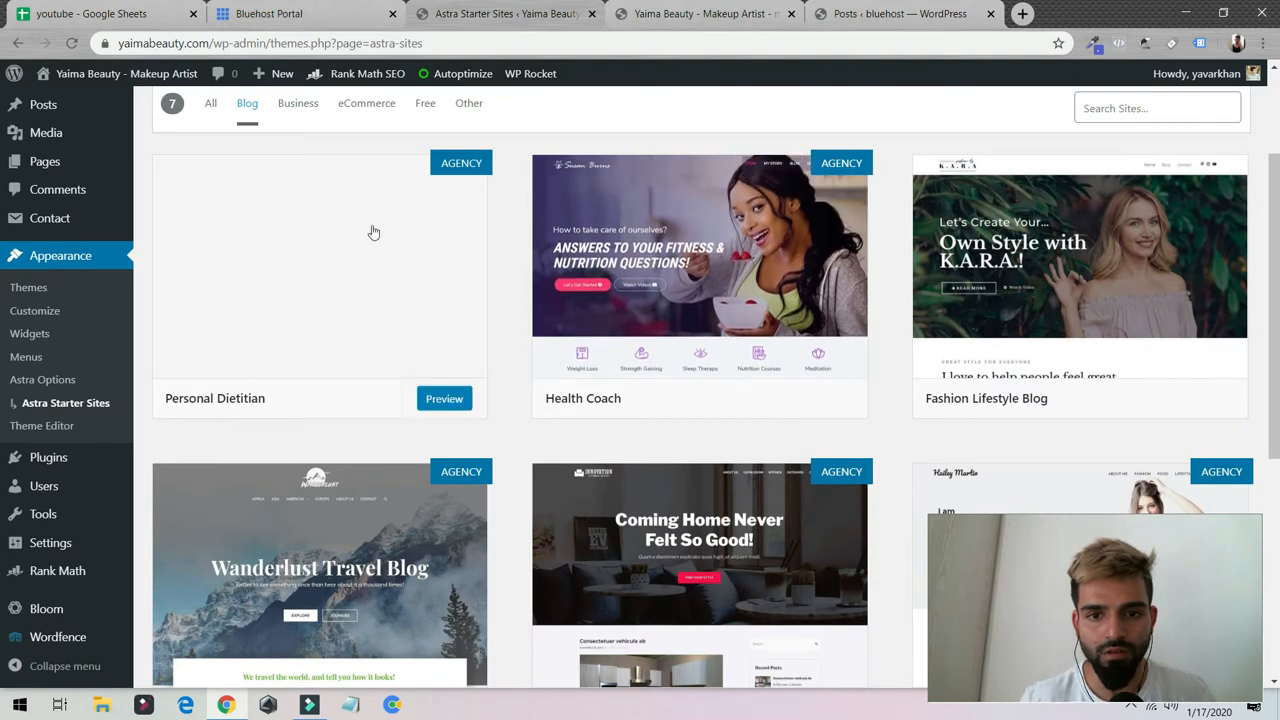
scroll("down", 3)
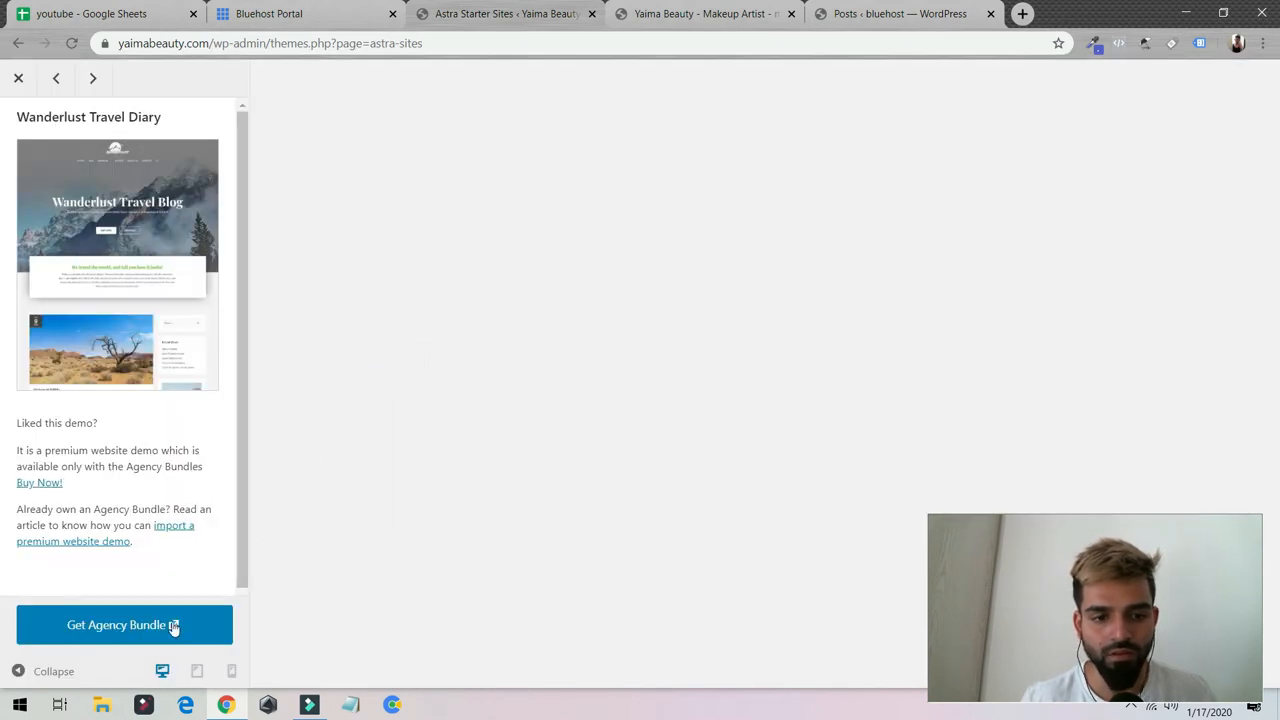
- Review the Agency Bundle pricing page, then return and preview Fashion Lifestyle Blog
left_click(123, 624)
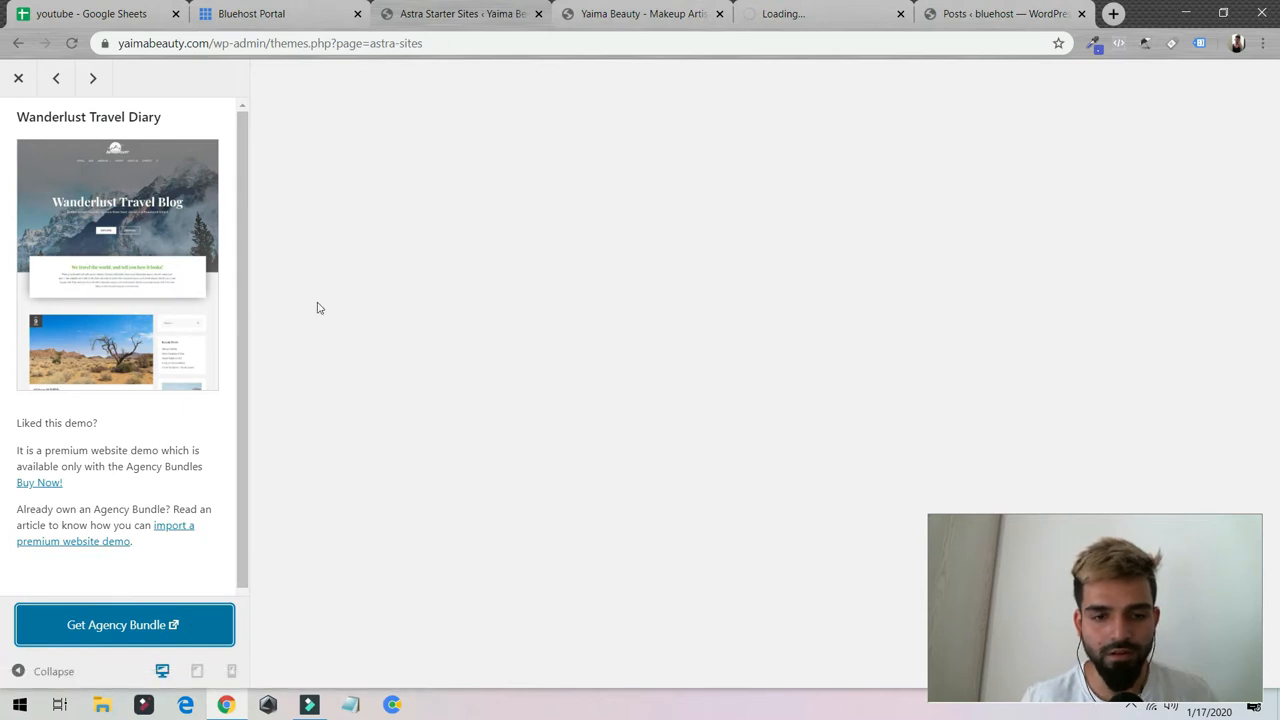
left_click(123, 624)
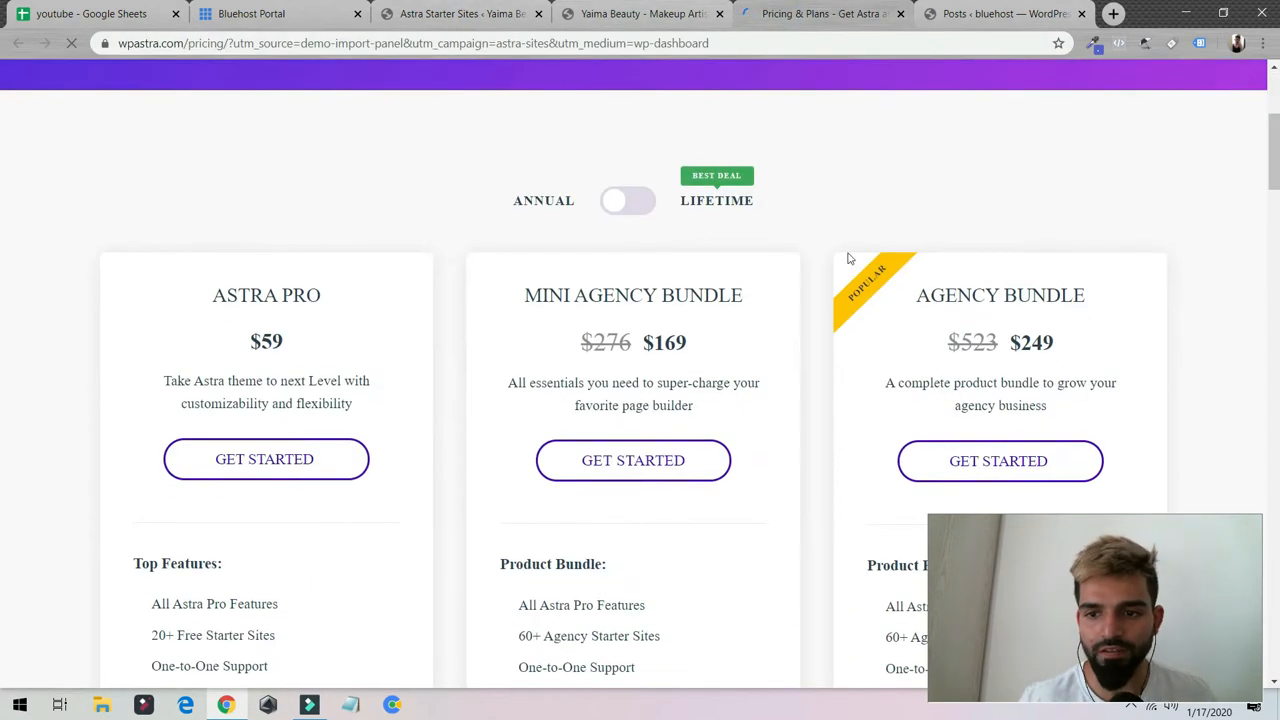
left_click(627, 200)
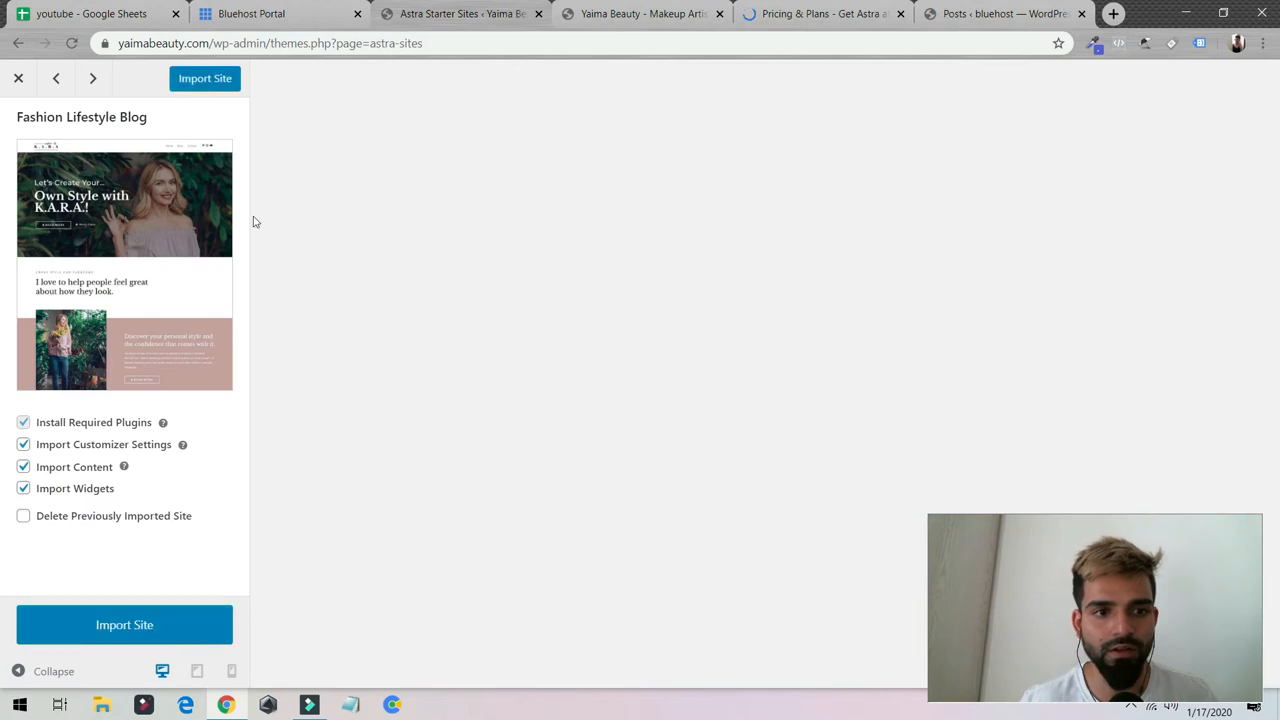
mouse_move(319, 457)
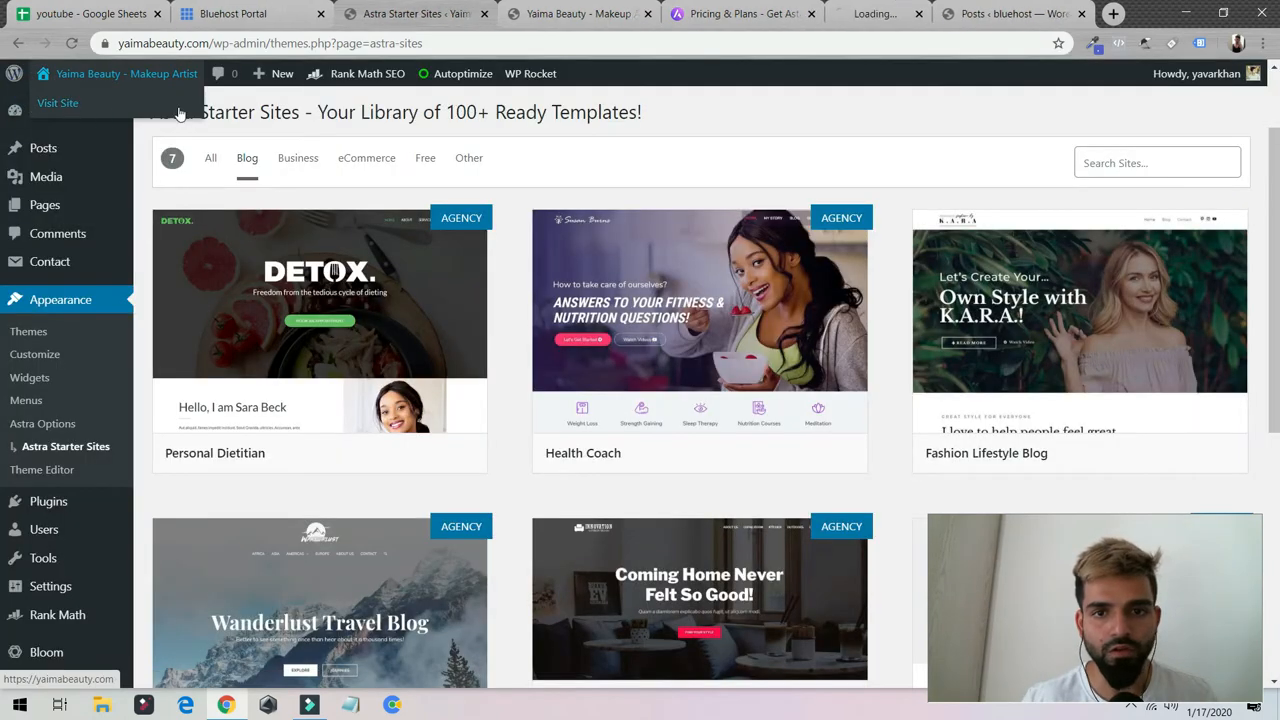
- Visit the live Yaima Beauty - Makeup Artist front end from the admin bar
left_click(58, 103)
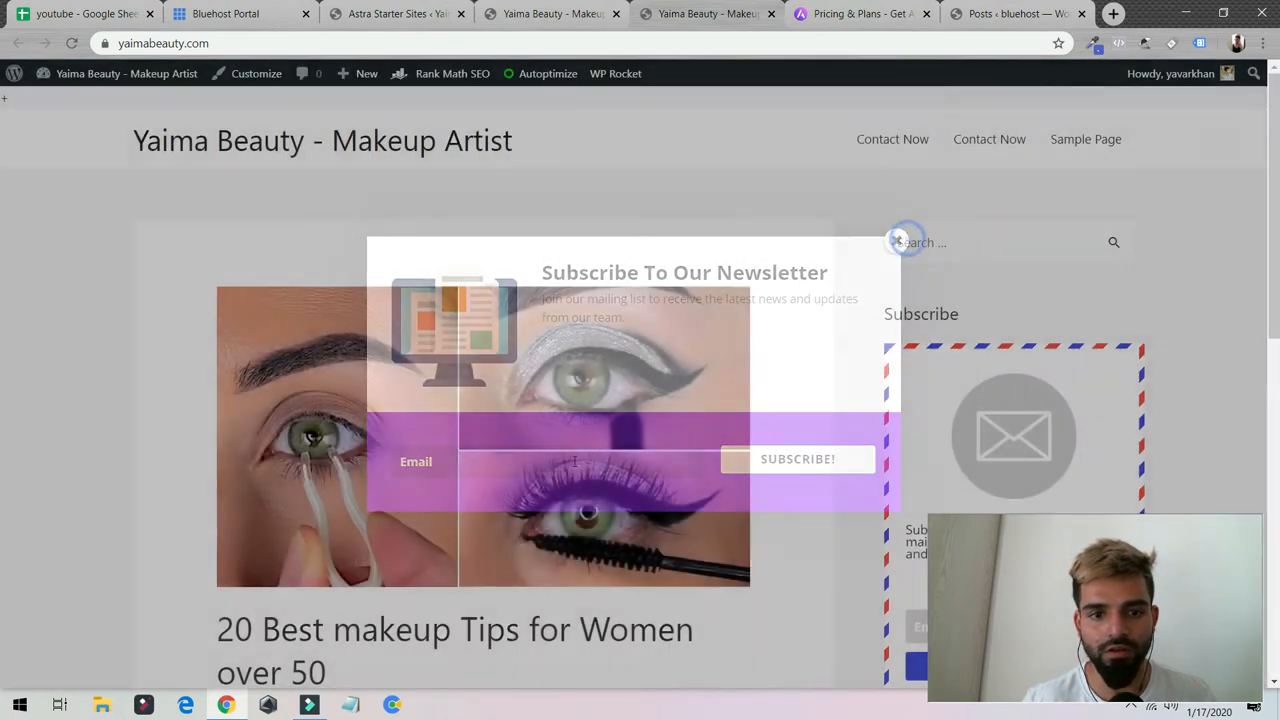
- Close the newsletter subscribe popup and open the Customizer from the admin bar
left_click(898, 242)
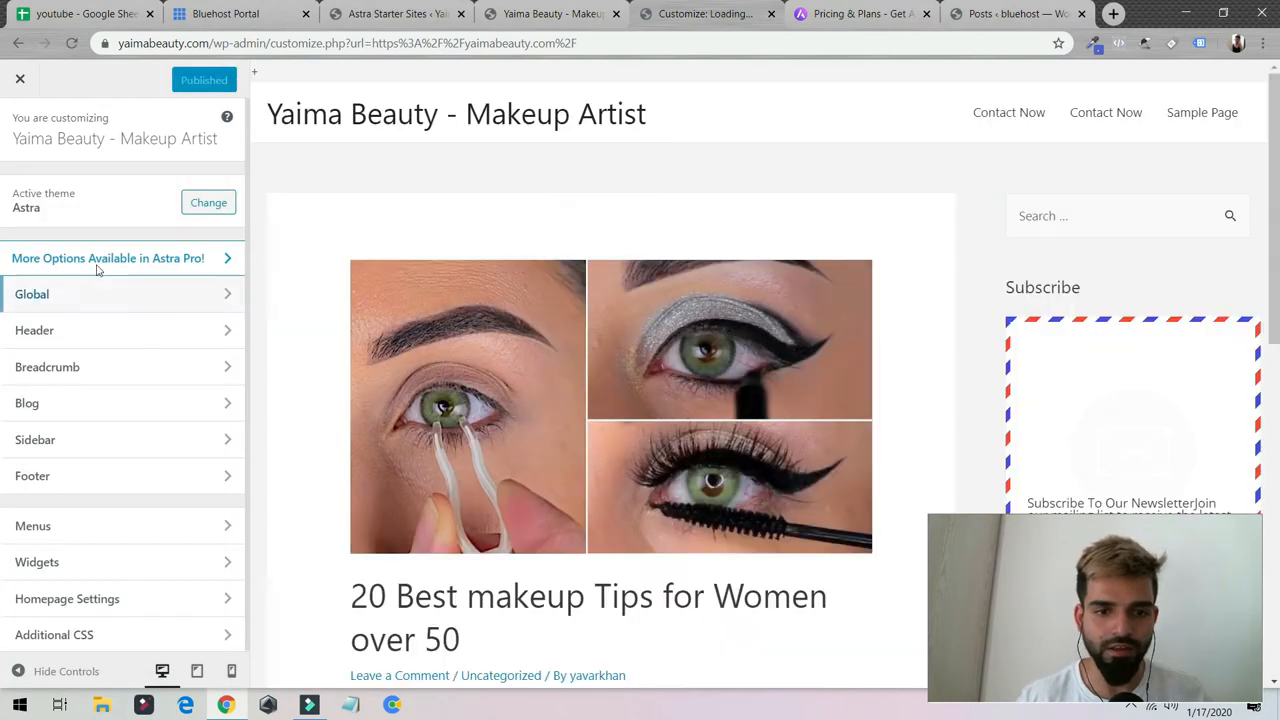
- Check Base Typography (Helvetica, size 15), then view the Headings typography settings
left_click(32, 293)
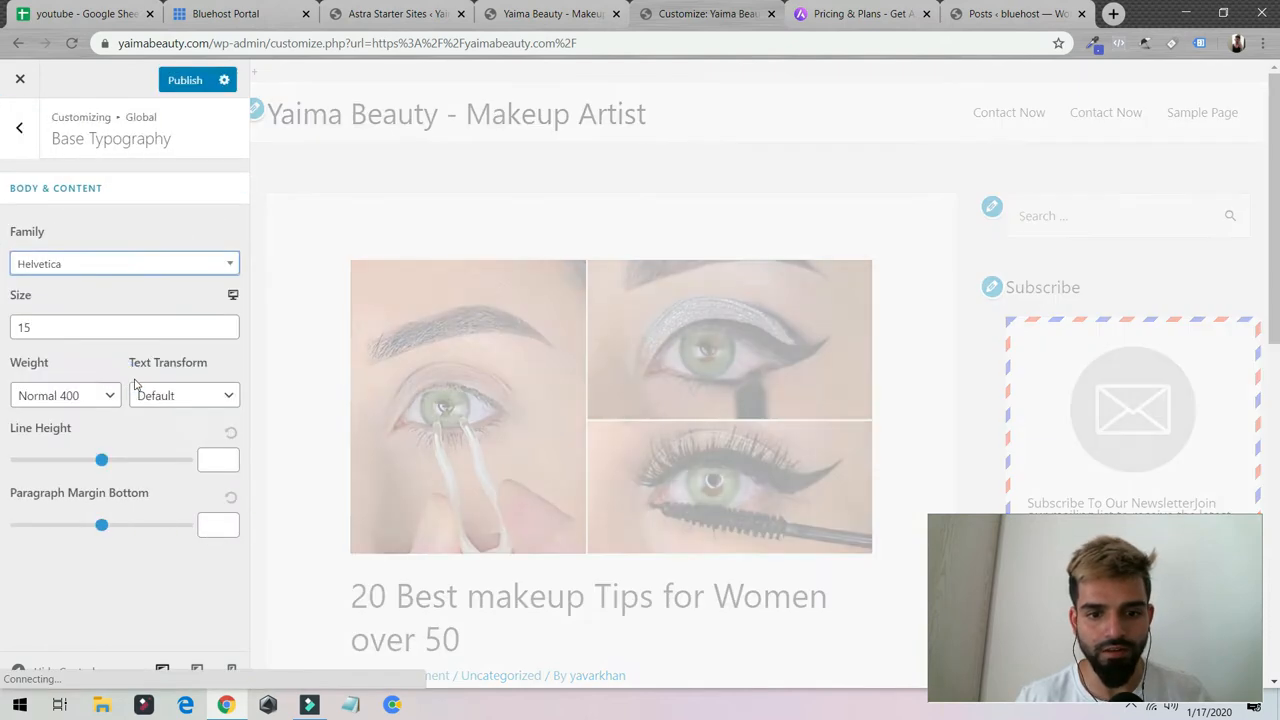
scroll("down", 3)
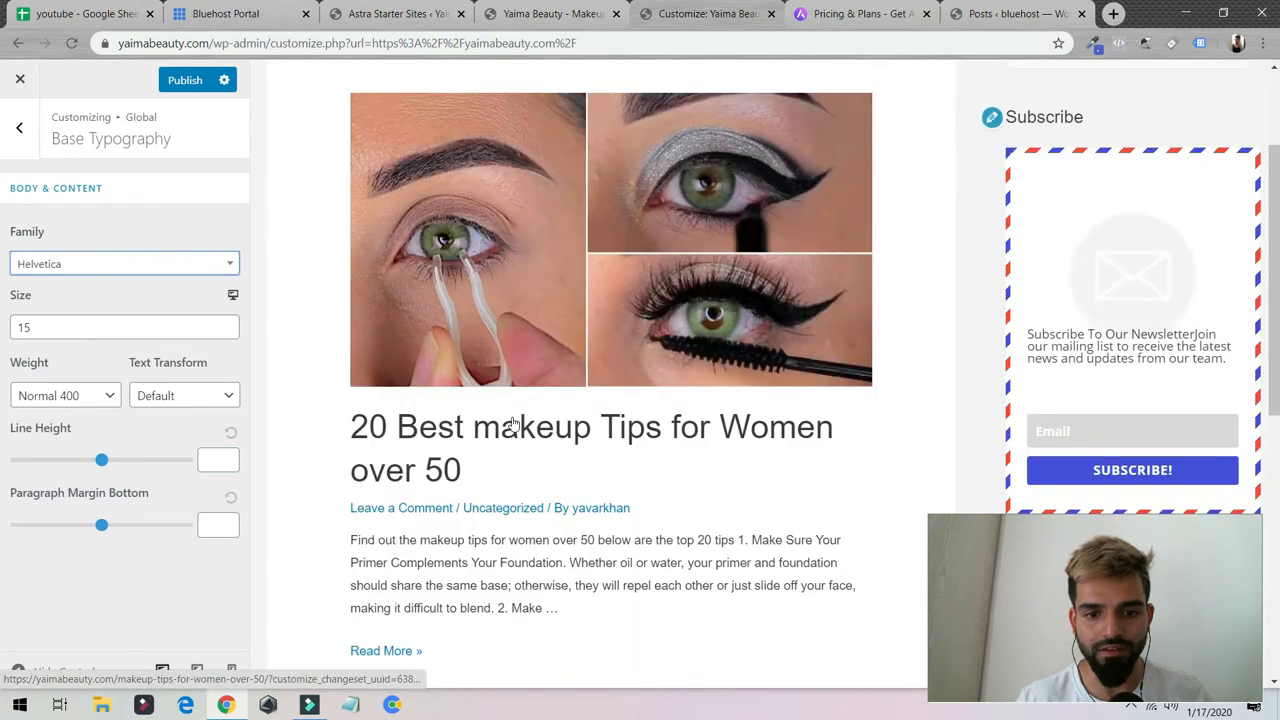
left_click(18, 128)
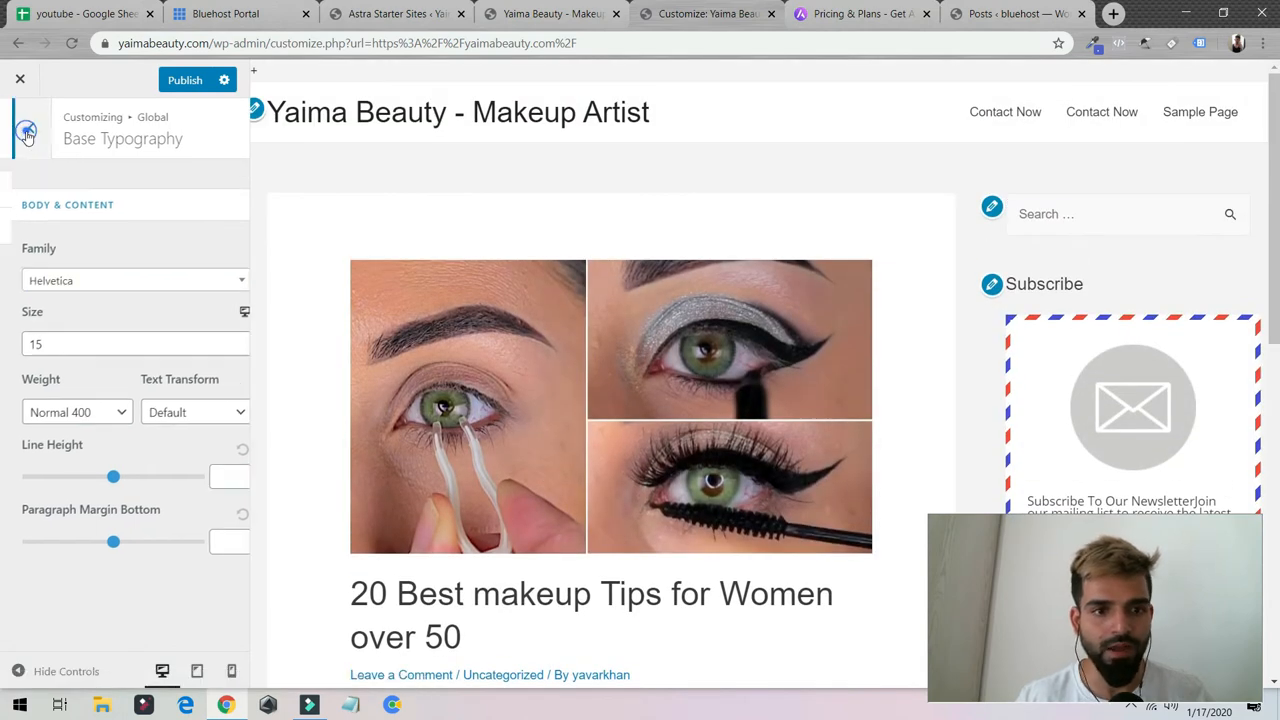
left_click(20, 128)
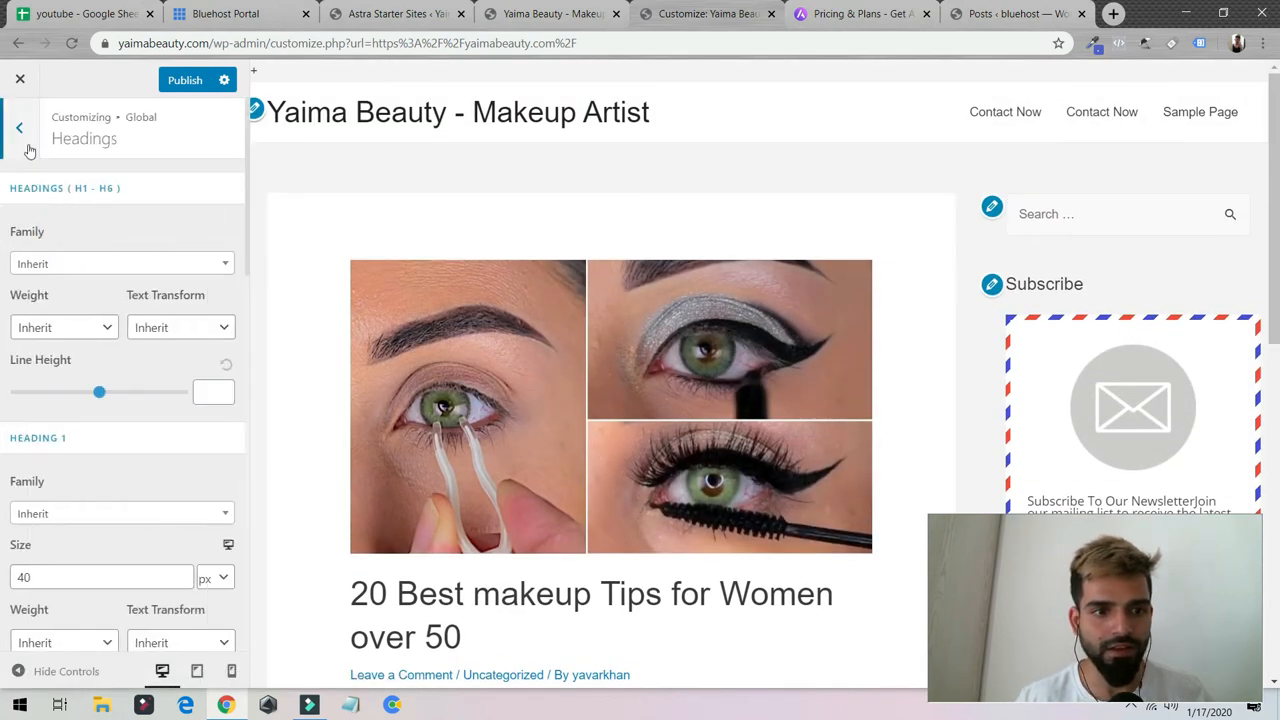
left_click(19, 127)
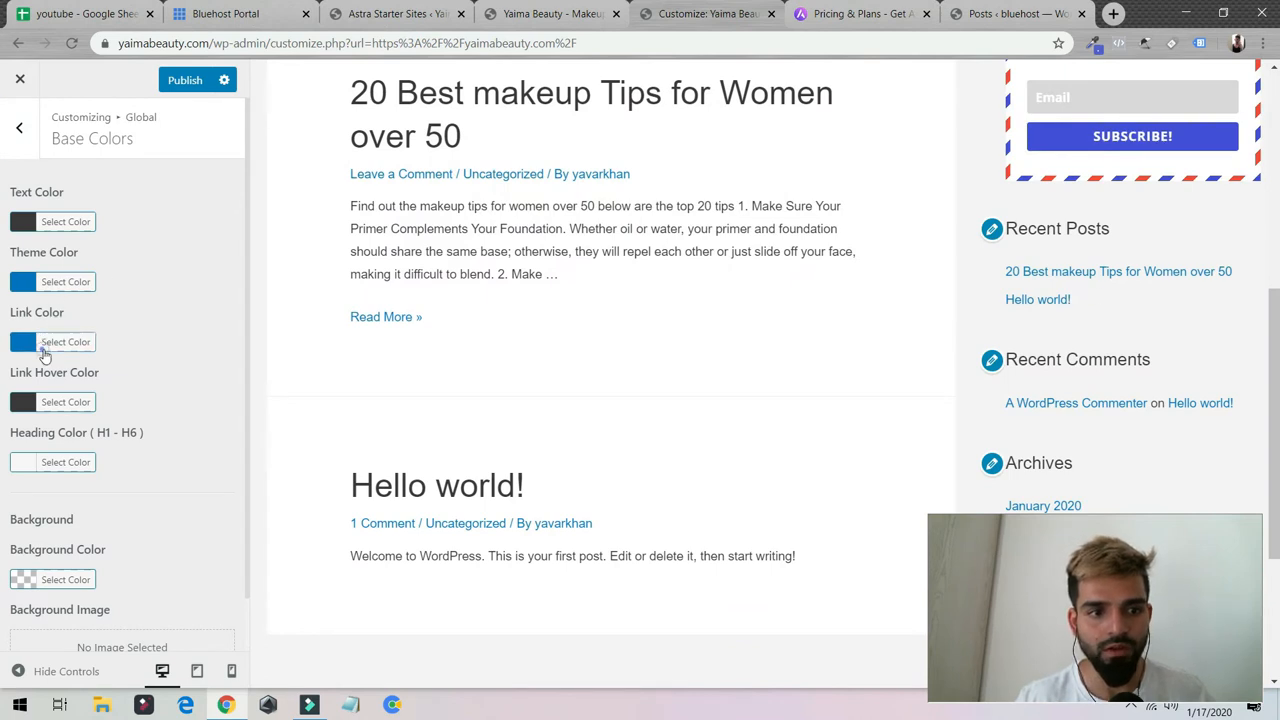
- Set Link Color to purple #8224e3 and leave the base colour settings
left_click(65, 341)
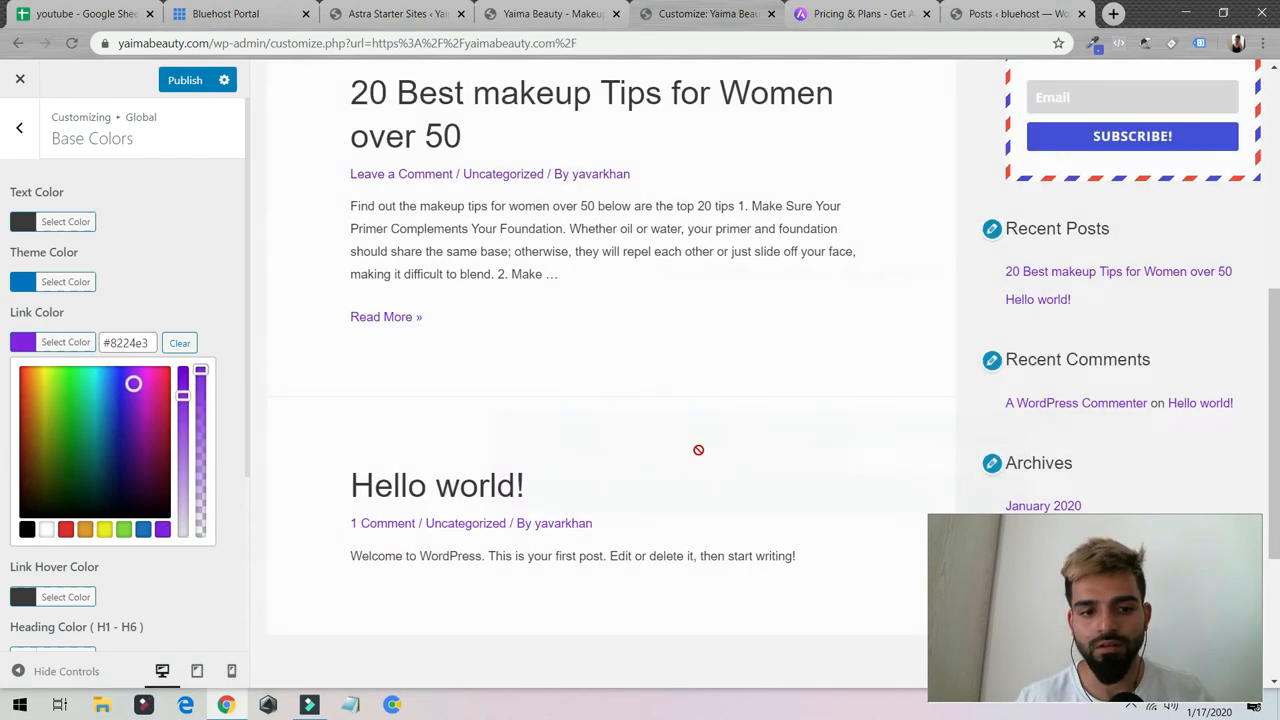
mouse_move(1037, 299)
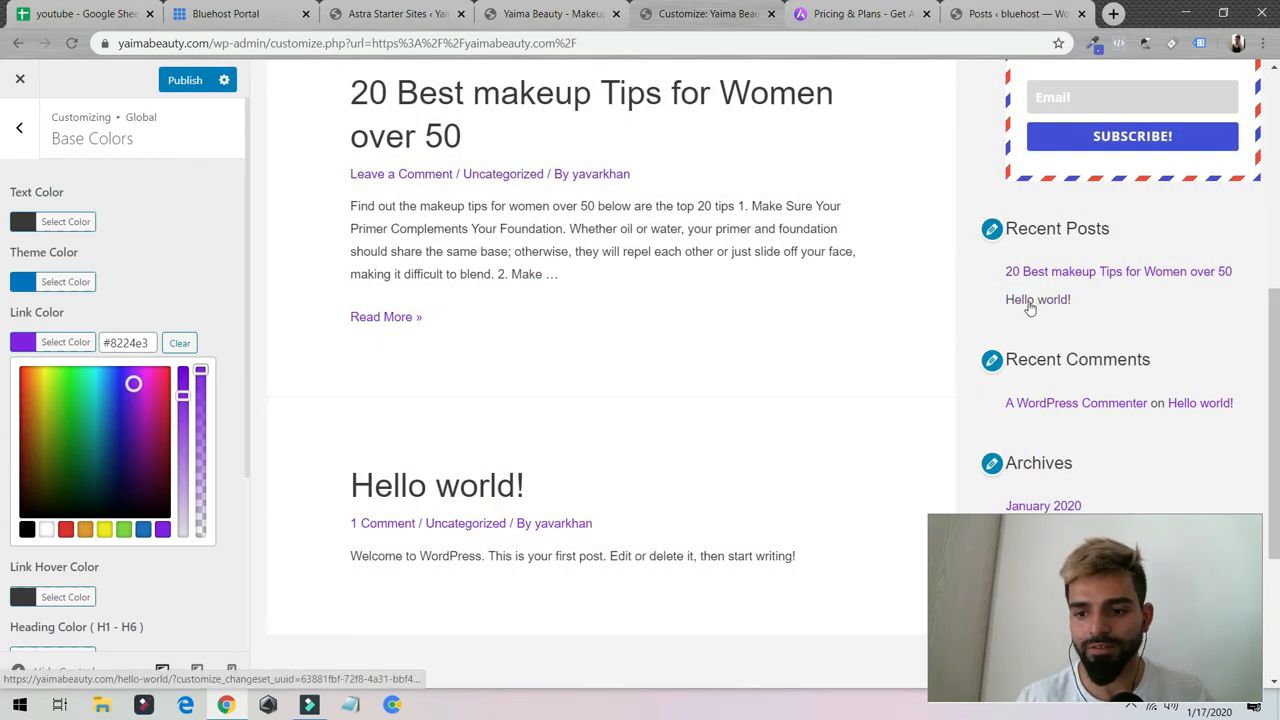
scroll("up", 3)
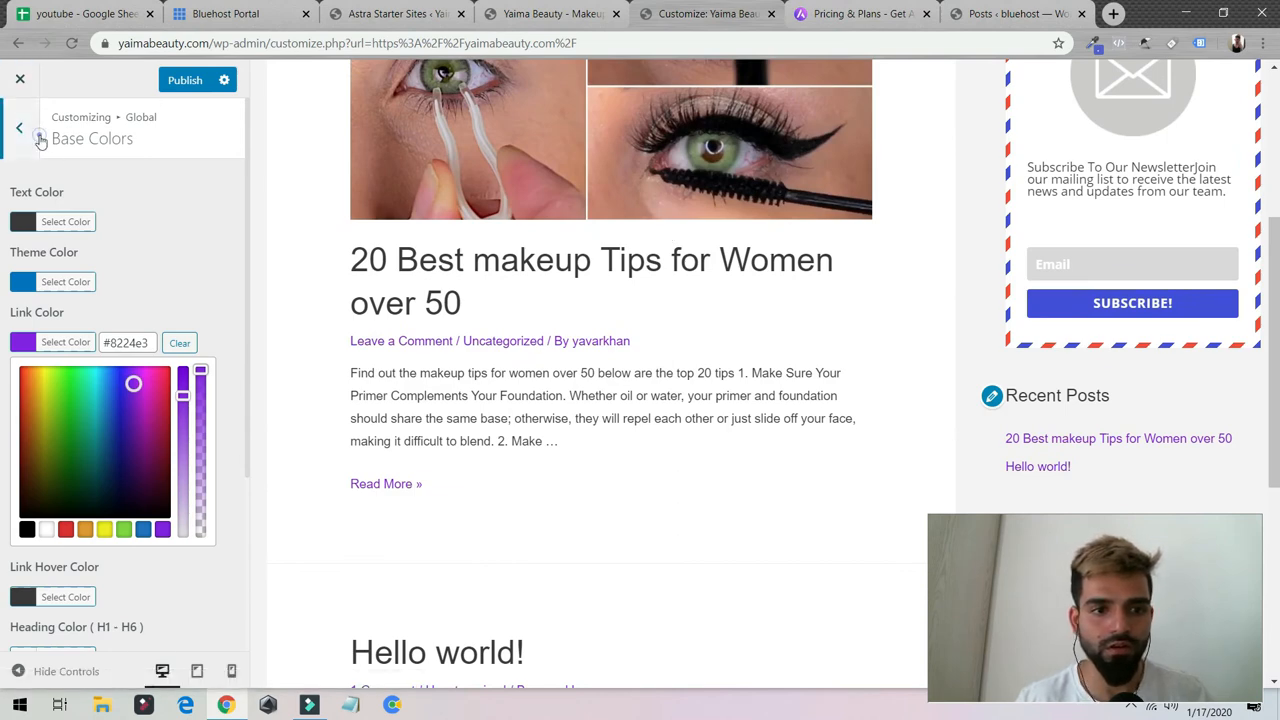
left_click(19, 127)
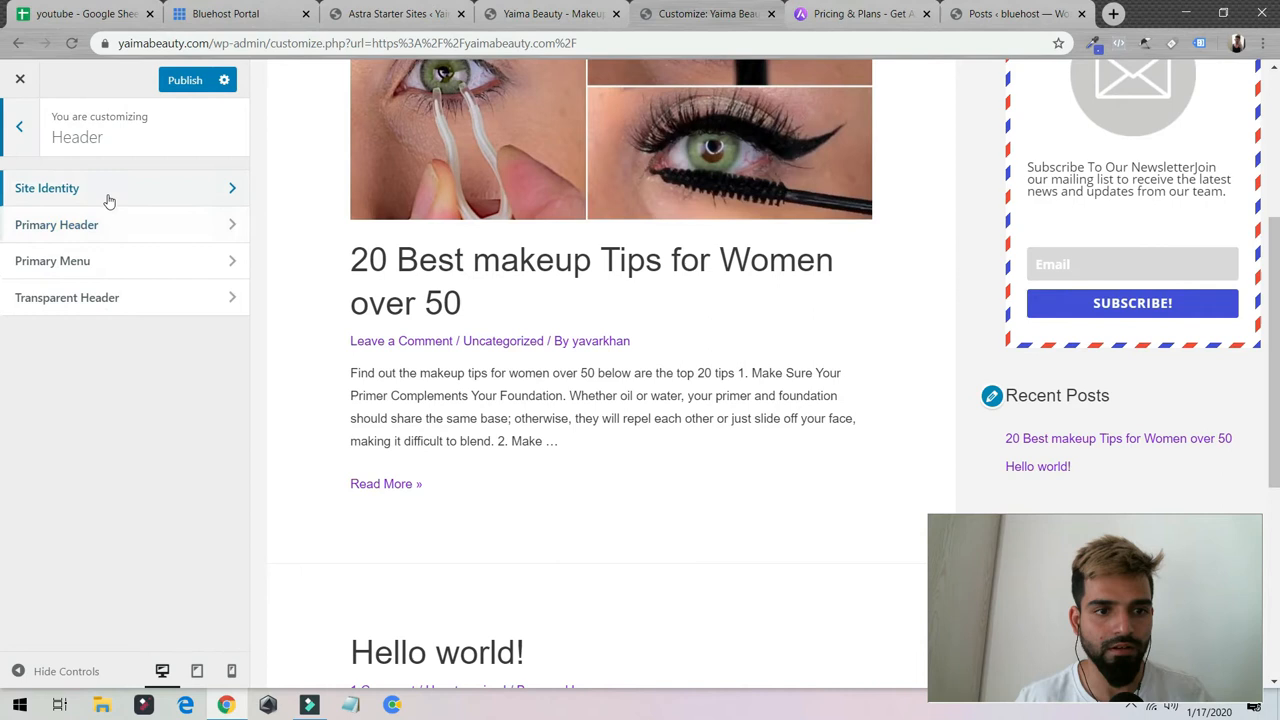
- In Site Identity, set the WordPress logo image as logo, cropped to the W emblem
left_click(47, 188)
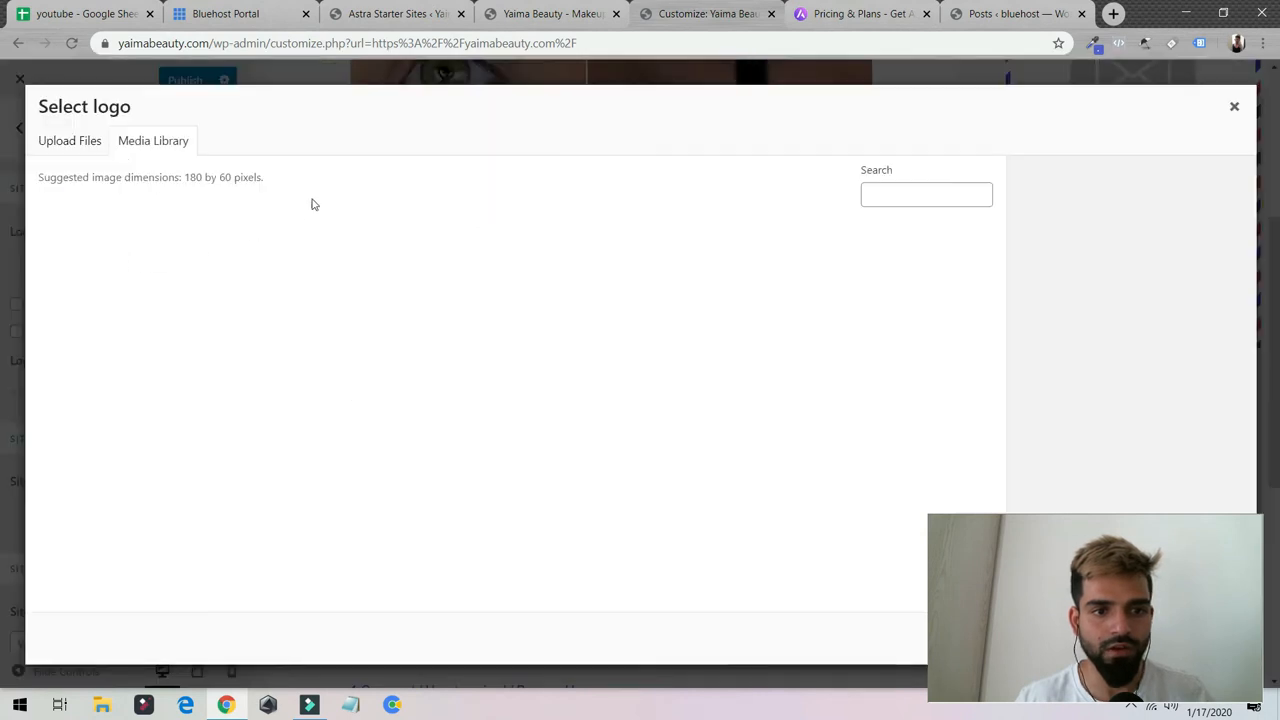
left_click(153, 140)
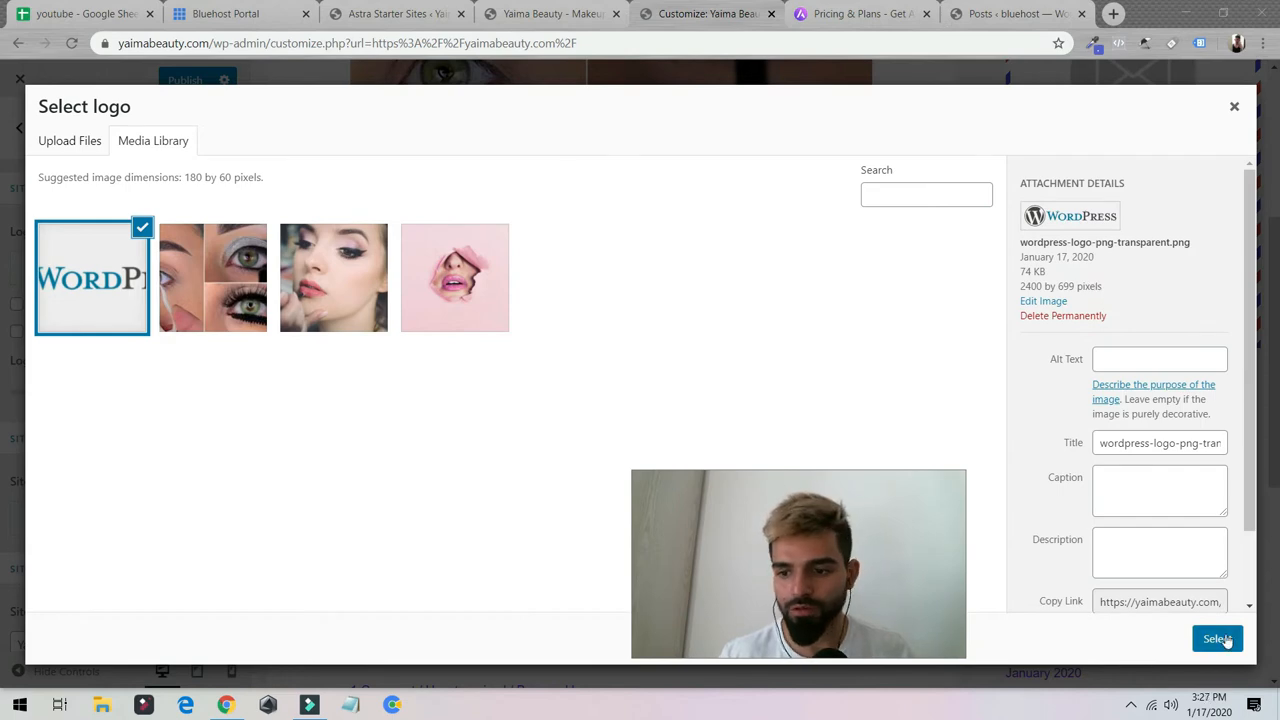
left_click(1217, 638)
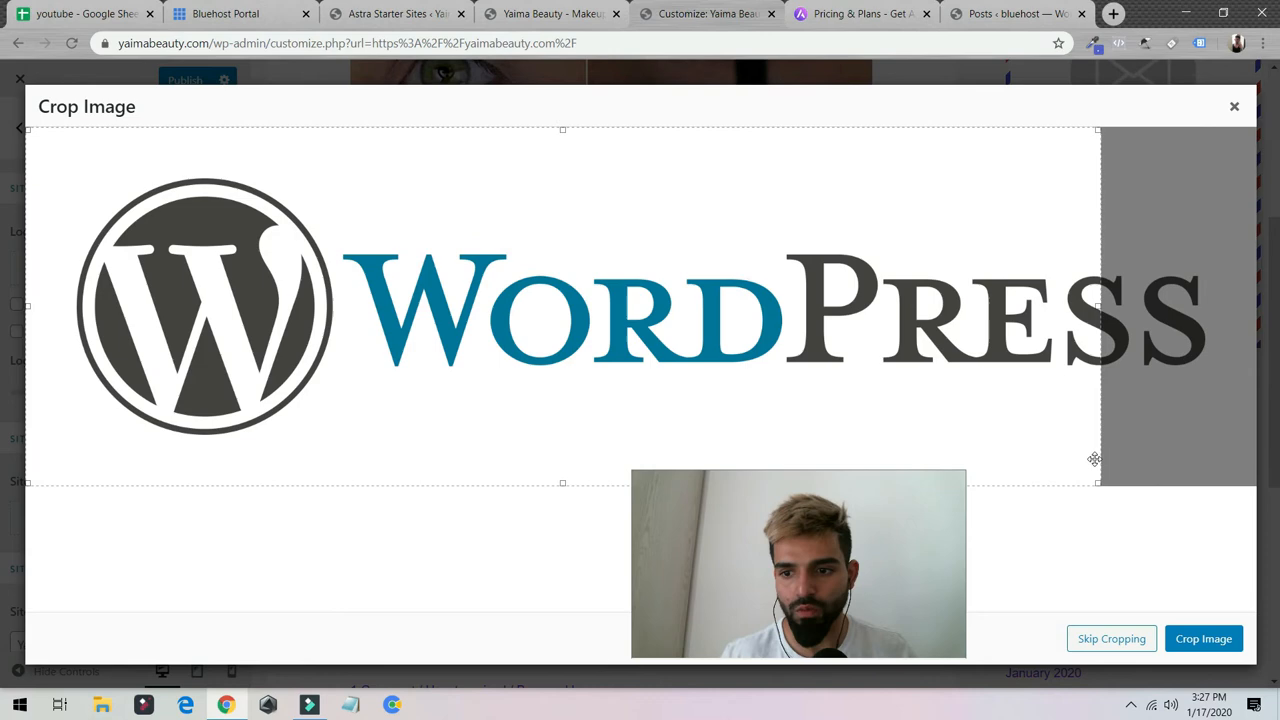
left_click_drag(1095, 480, 330, 470)
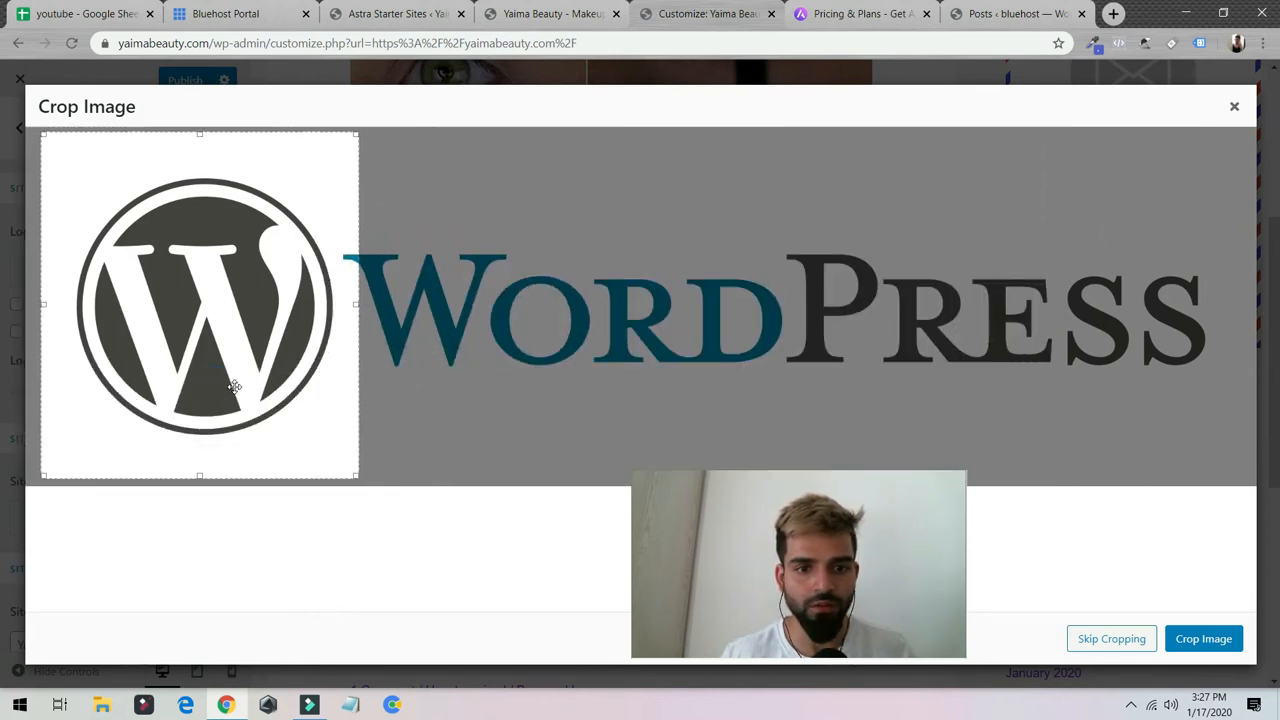
left_click(1203, 638)
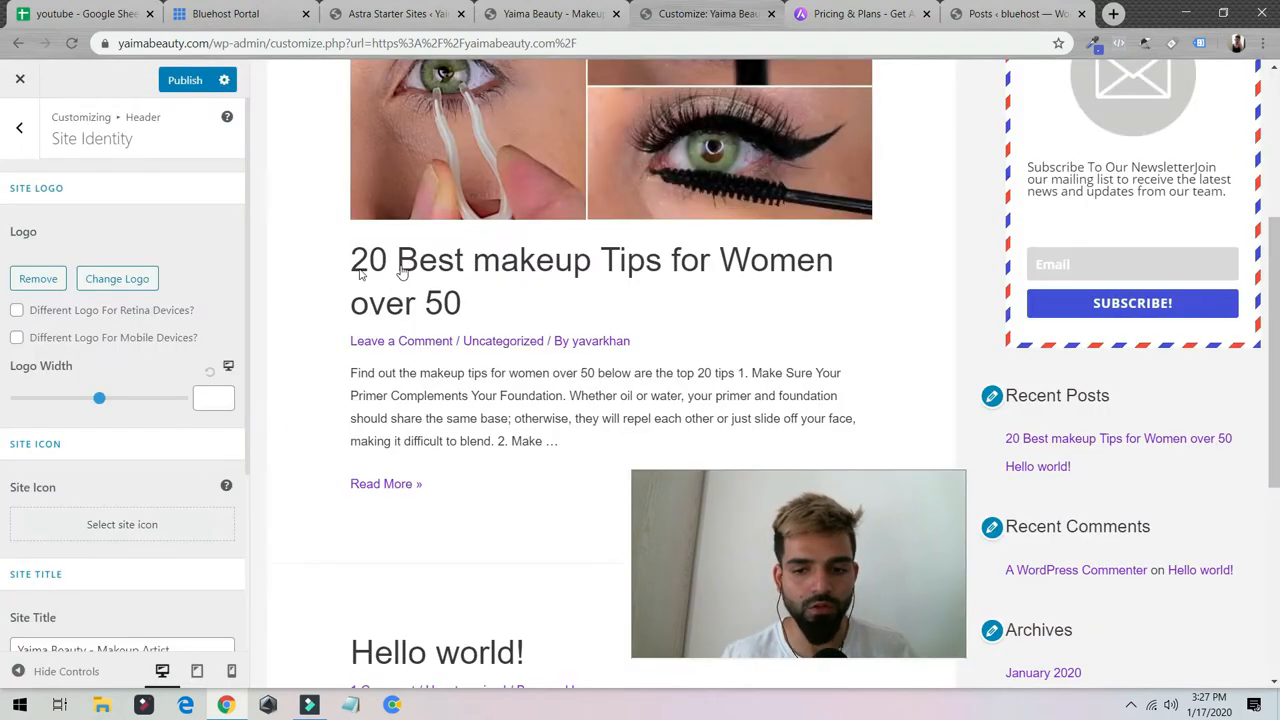
- Drag the Logo Width slider down to 122 and uncheck Display Site Title
left_click(117, 278)
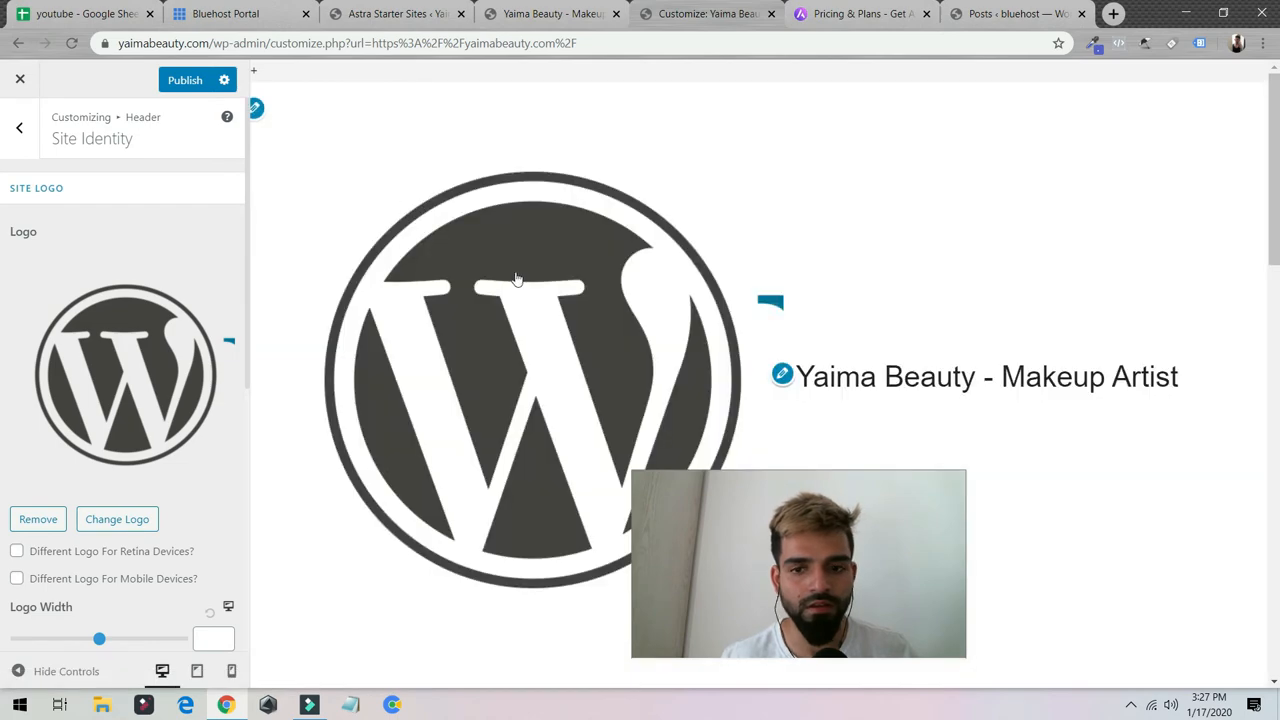
left_click_drag(99, 638, 108, 471)
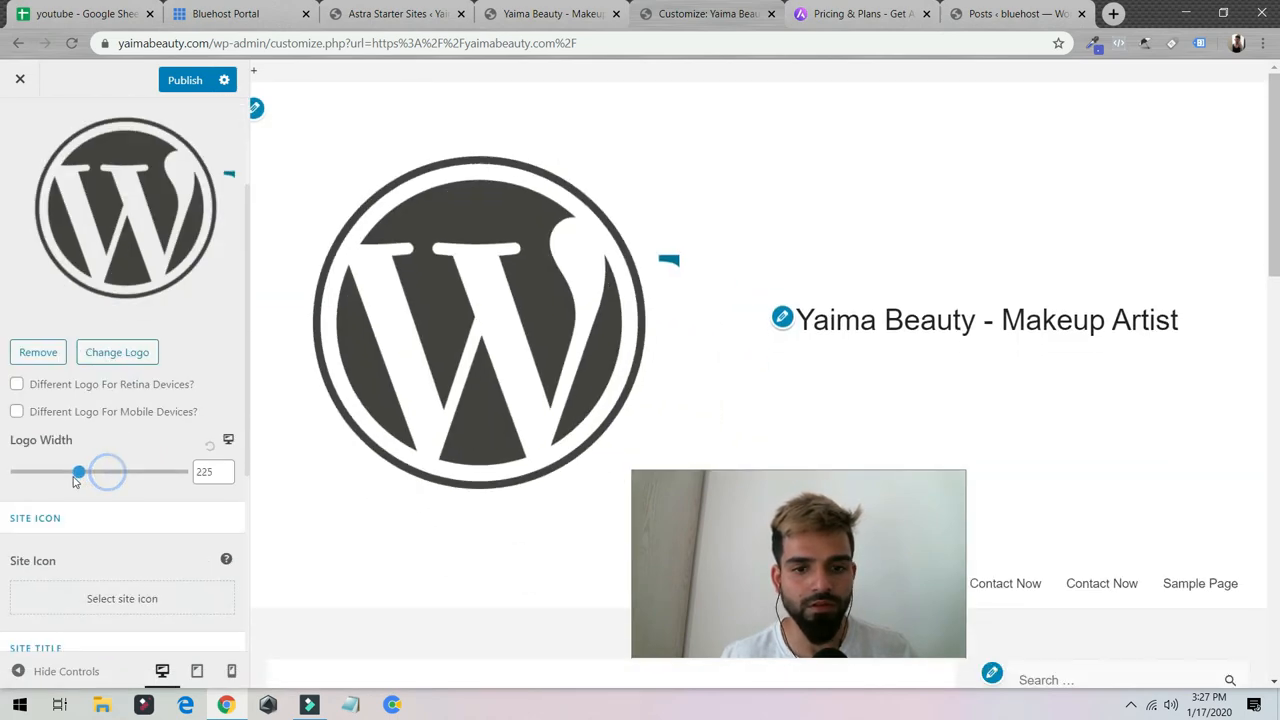
left_click_drag(79, 471, 50, 471)
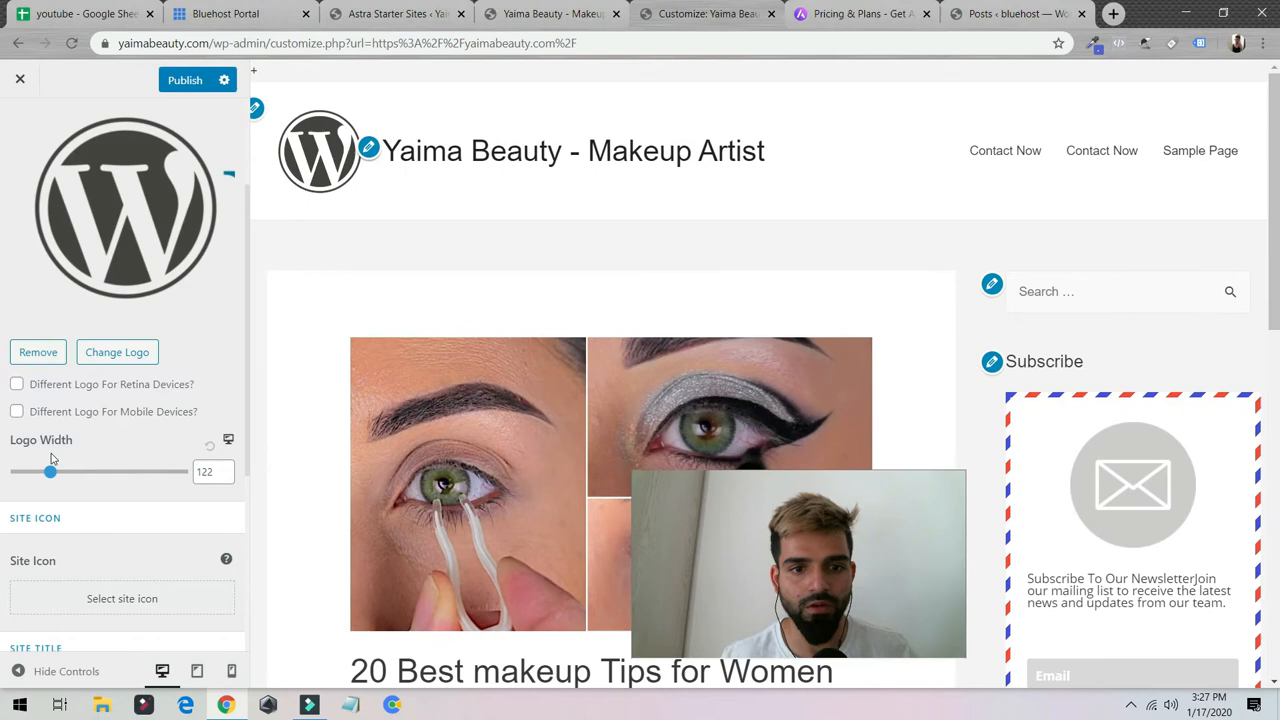
scroll("down", 3)
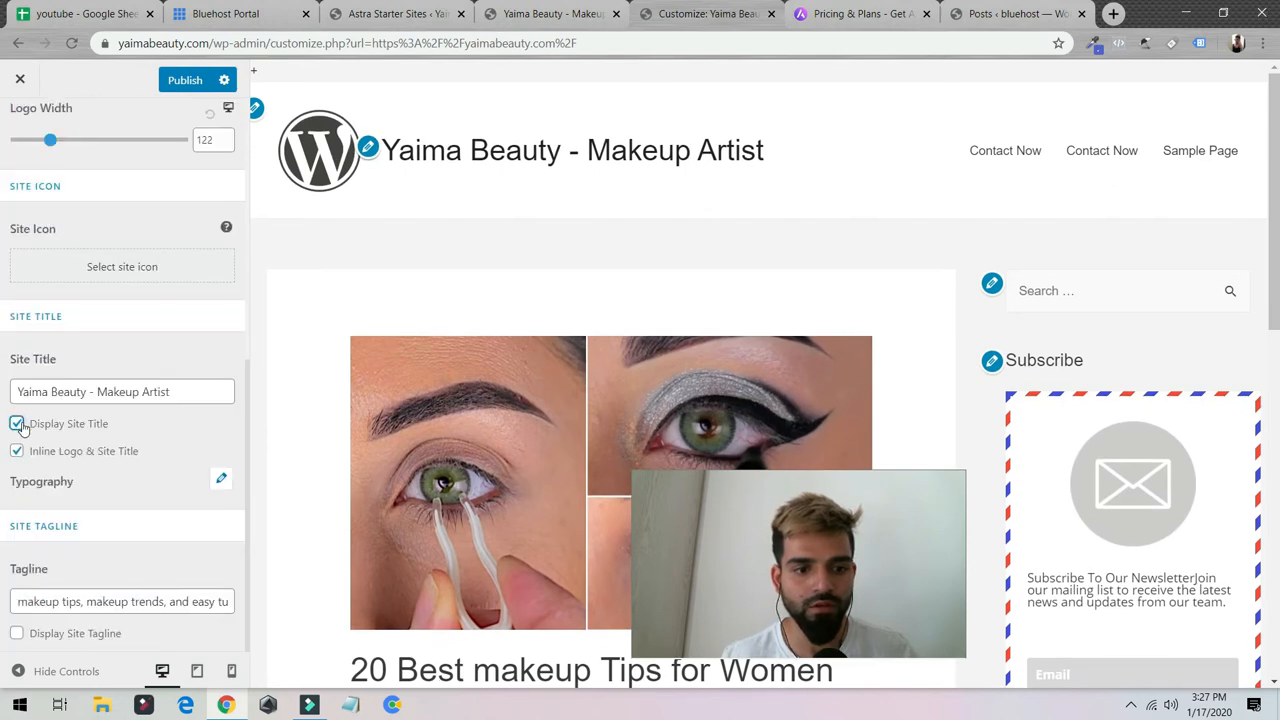
left_click(16, 423)
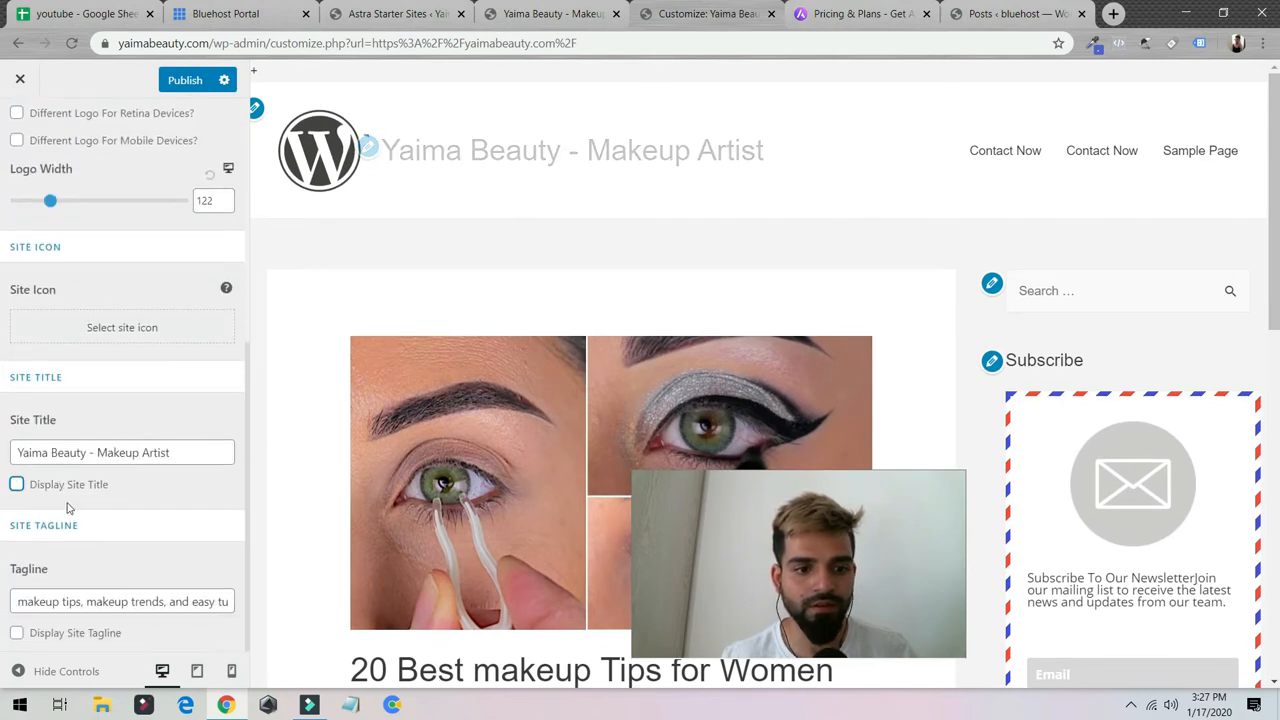
left_click(16, 484)
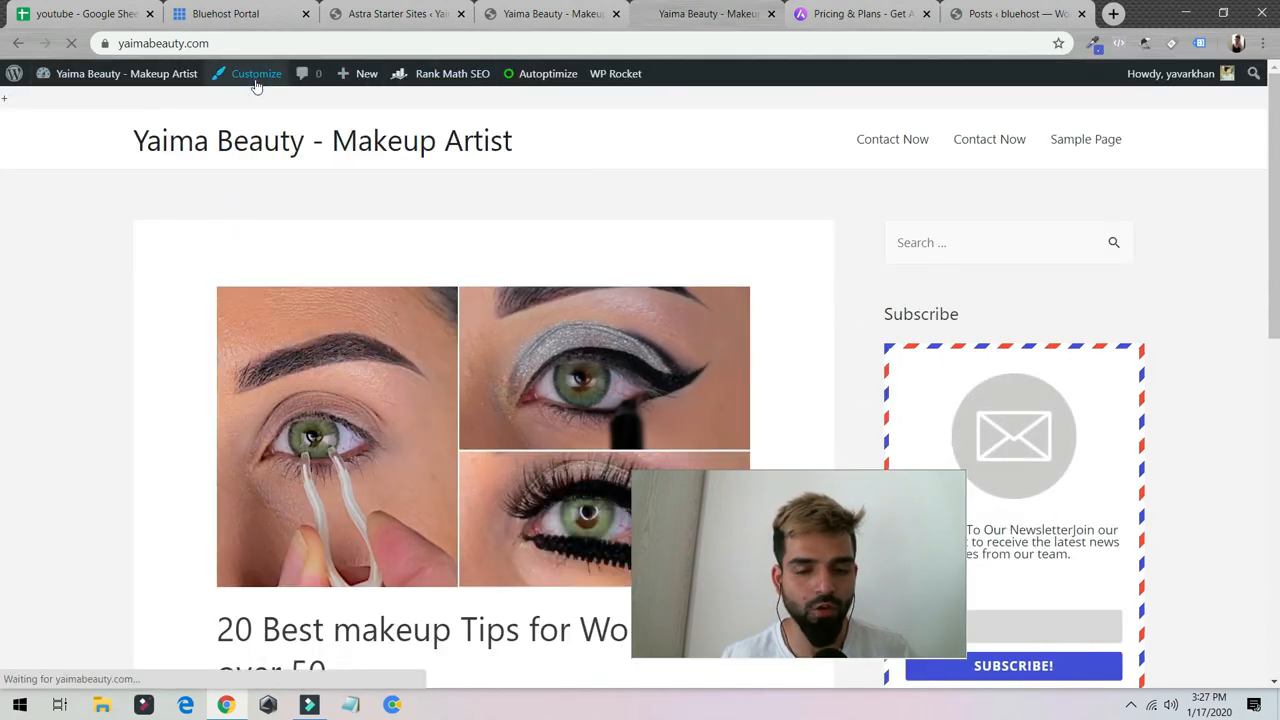
- Open the Customizer from the admin bar and navigate from Breadcrumb to the Sidebar section
left_click(256, 73)
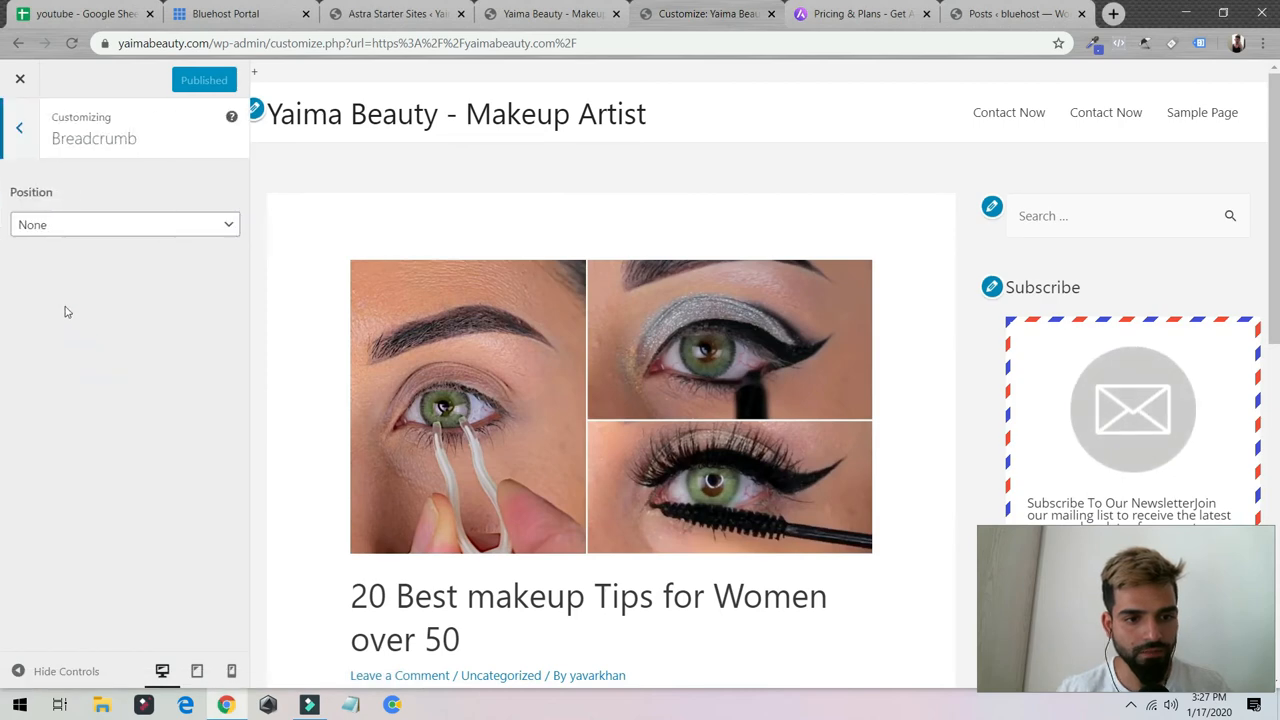
left_click(19, 127)
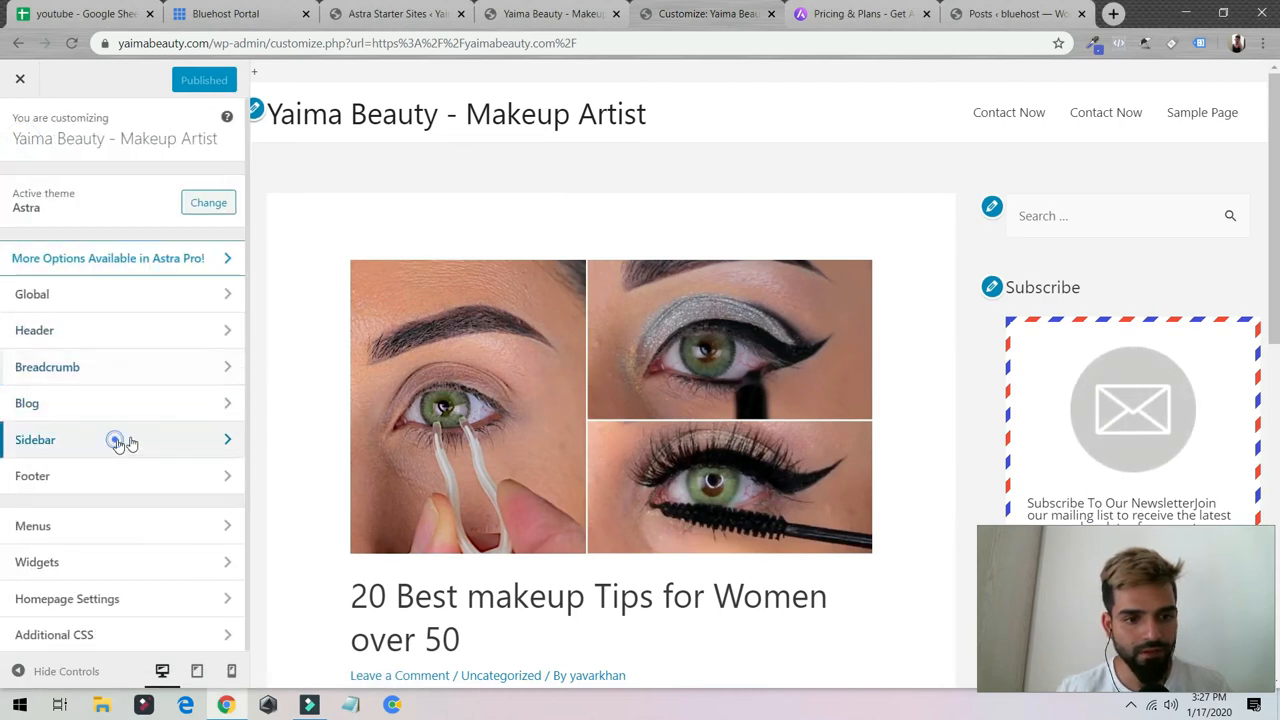
left_click(116, 439)
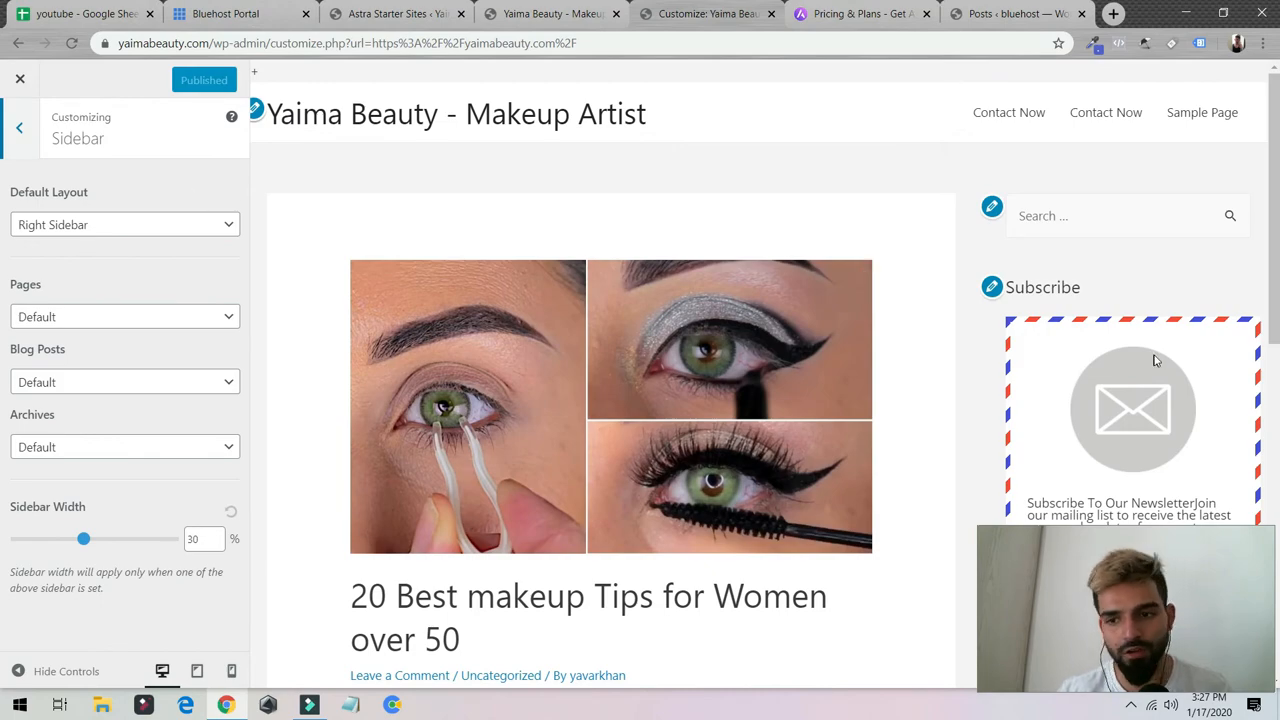
- Review the right-sidebar layout at 30% width, dismissing the newsletter popup in the preview
scroll("down", 3)
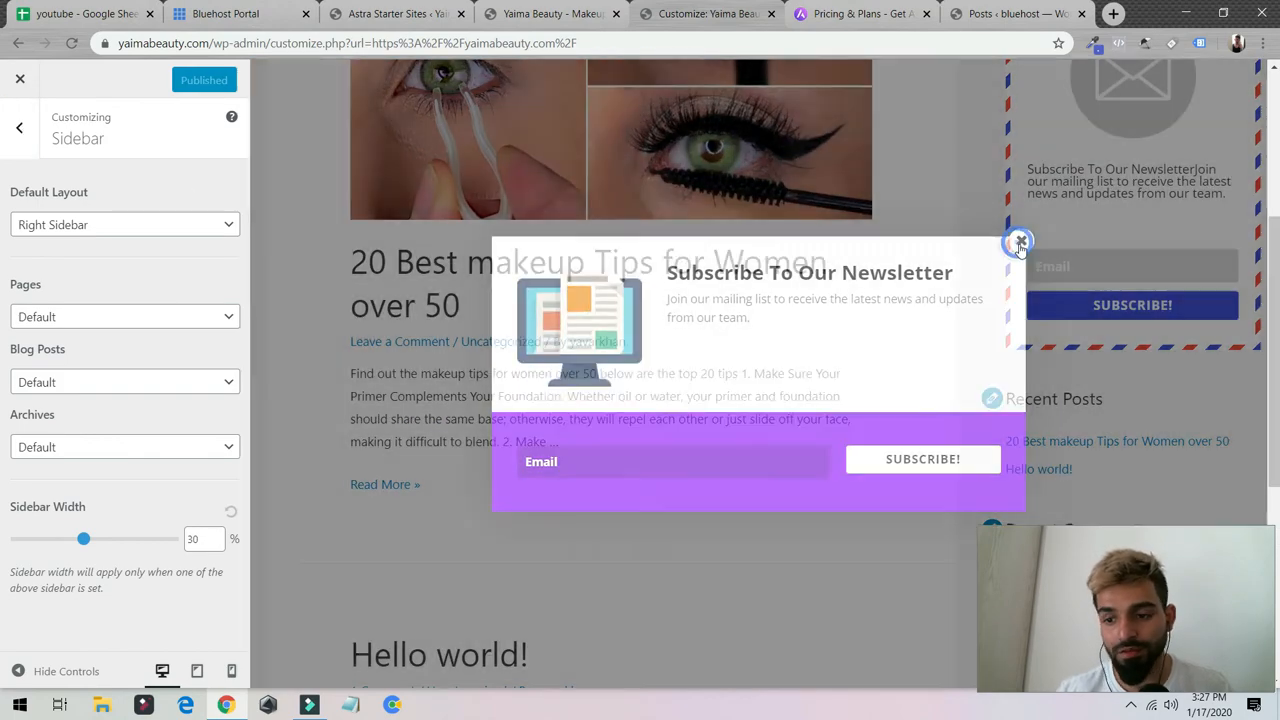
left_click(1020, 242)
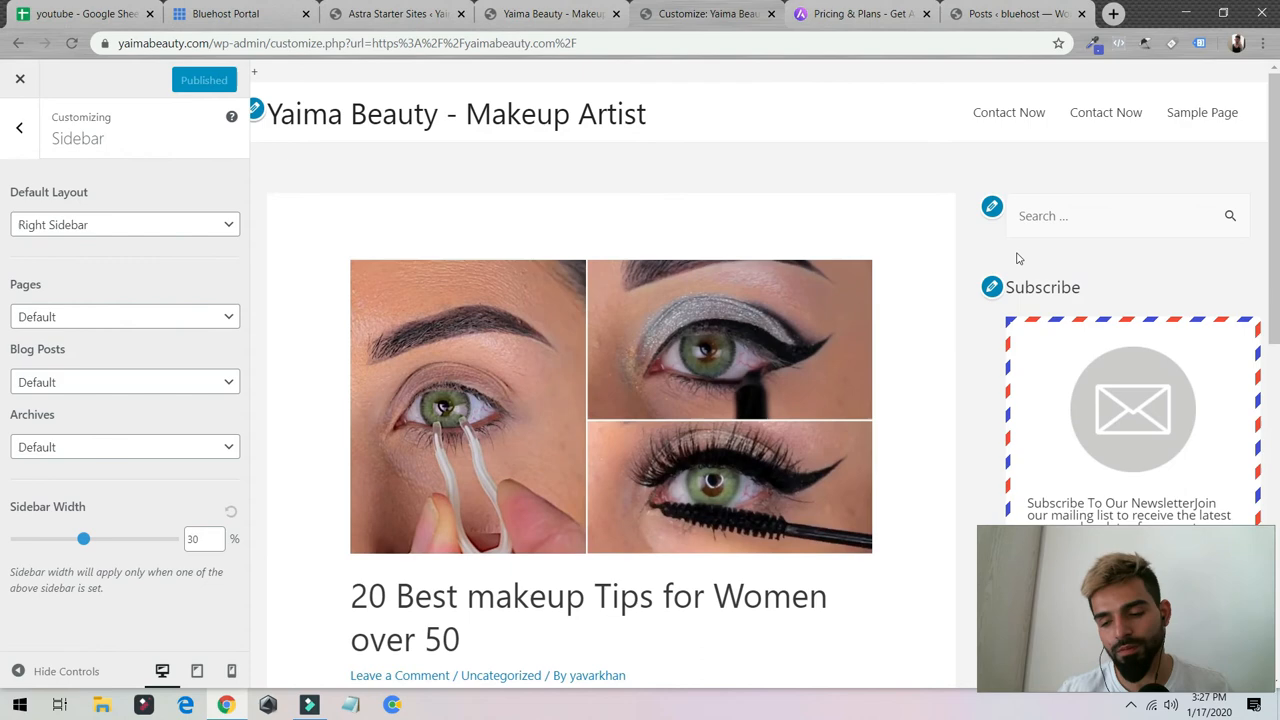
scroll("down", 3)
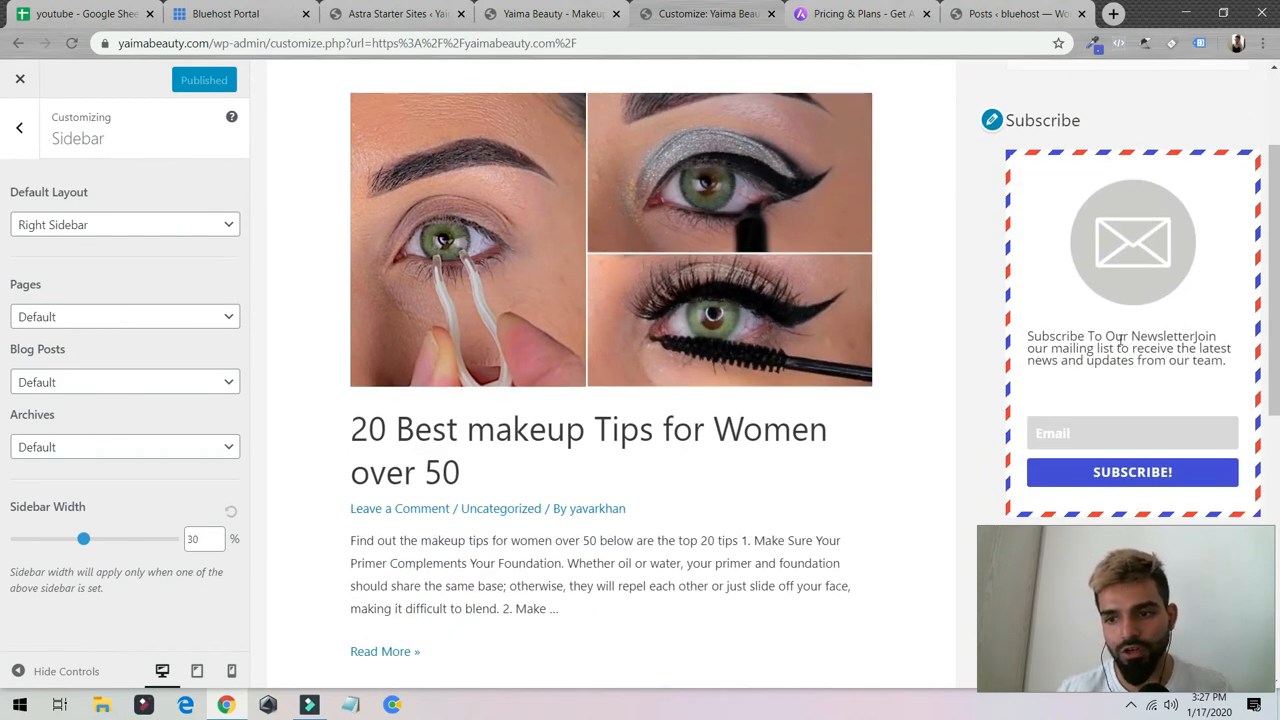
scroll("down", 3)
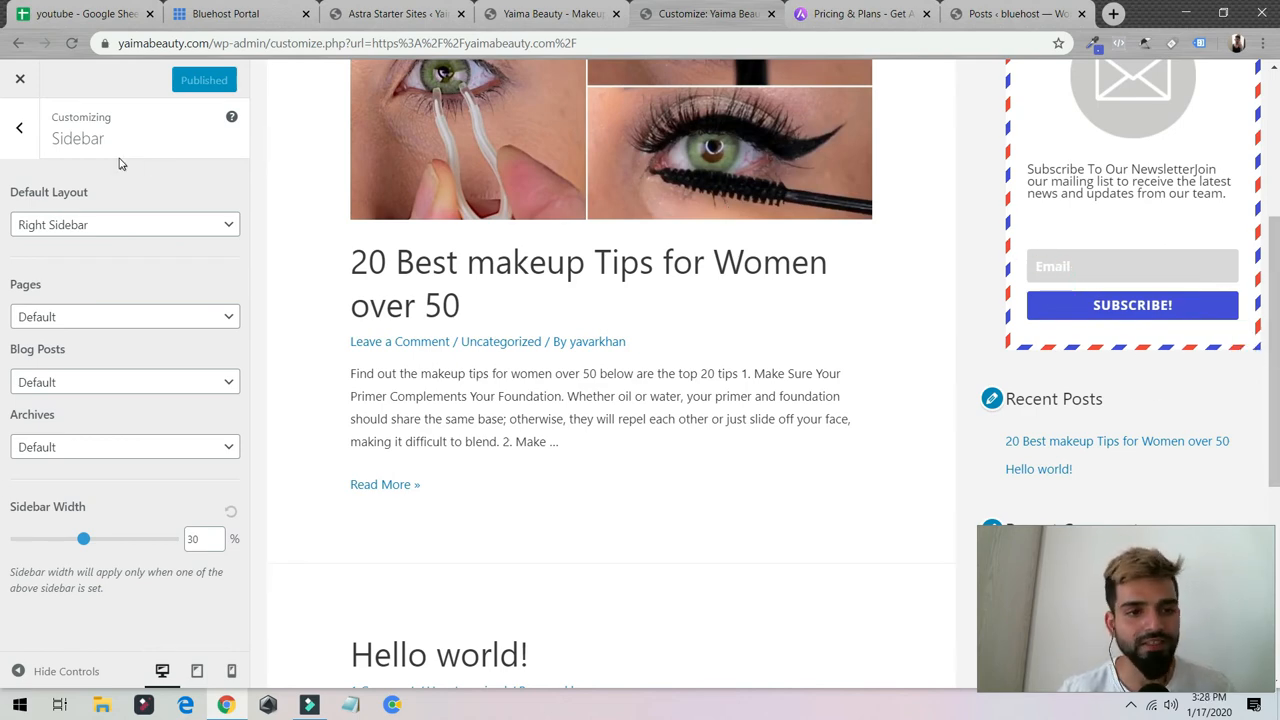
left_click(18, 127)
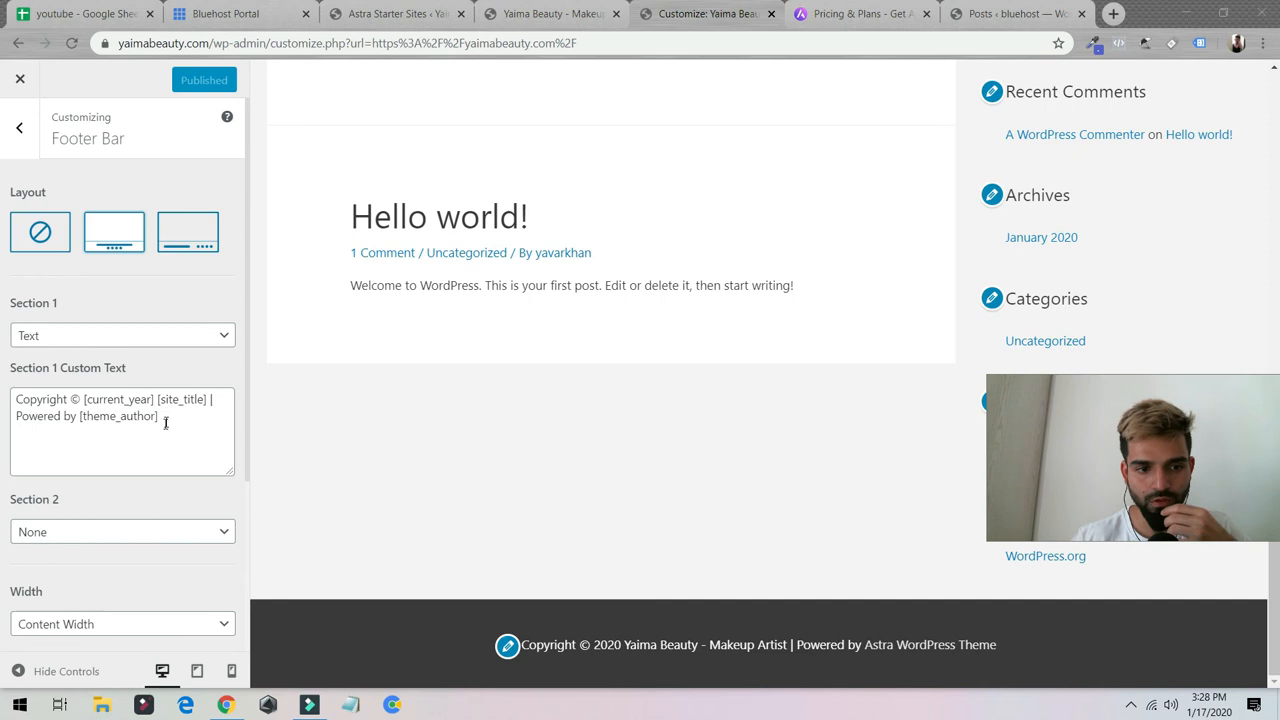
- Leave the Footer Bar copyright settings and close the Customizer to view the live Yaima Beauty site
left_click(19, 127)
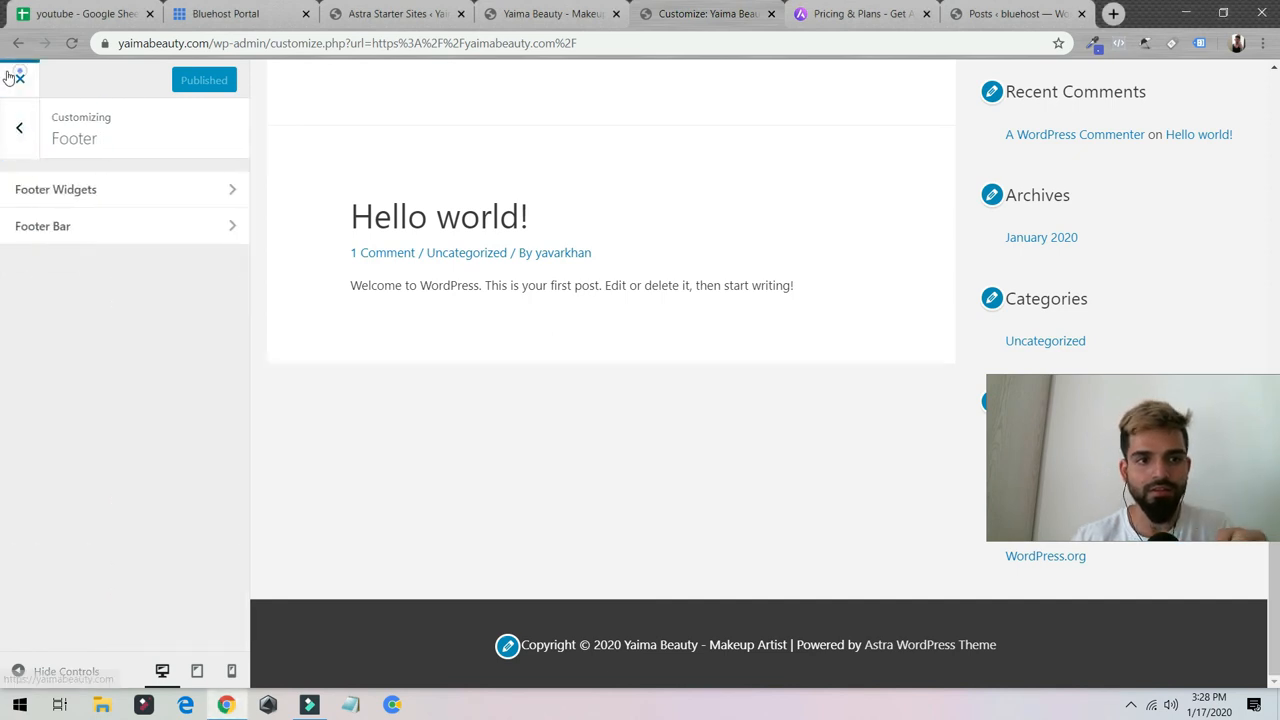
left_click(17, 79)
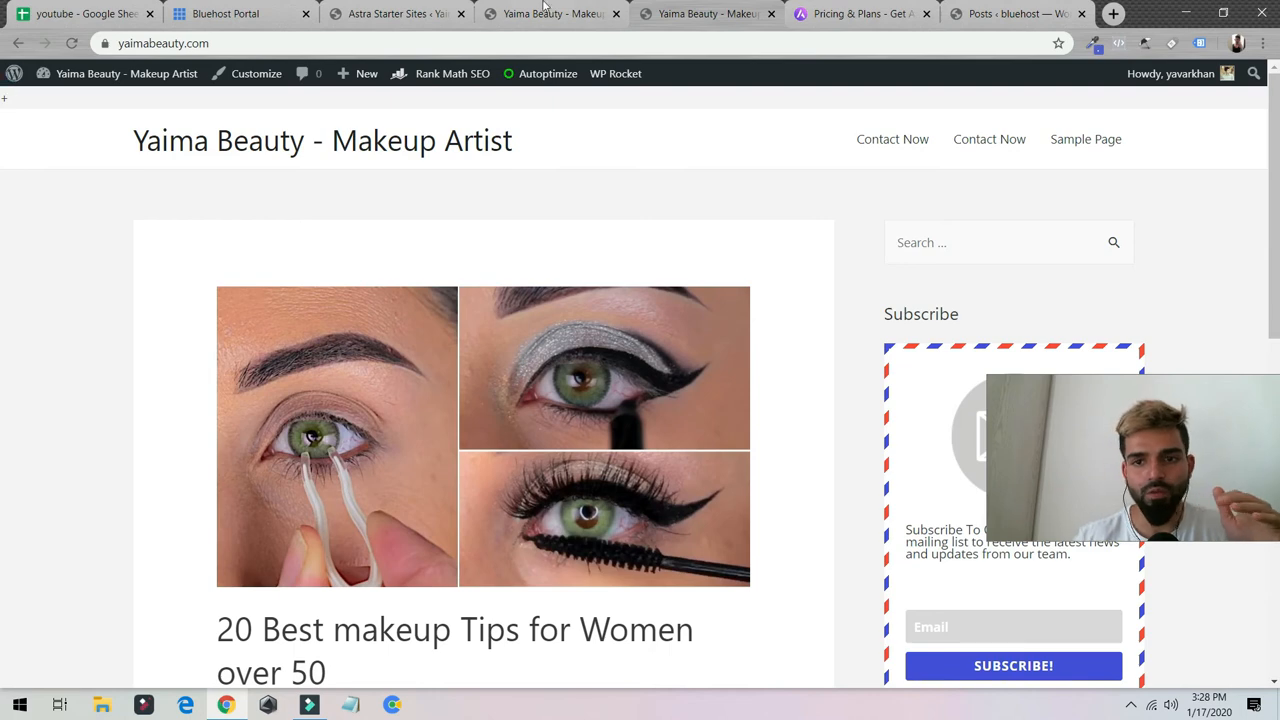
- Select the current site address and open a new browser tab for the tutor's website
left_click(163, 43)
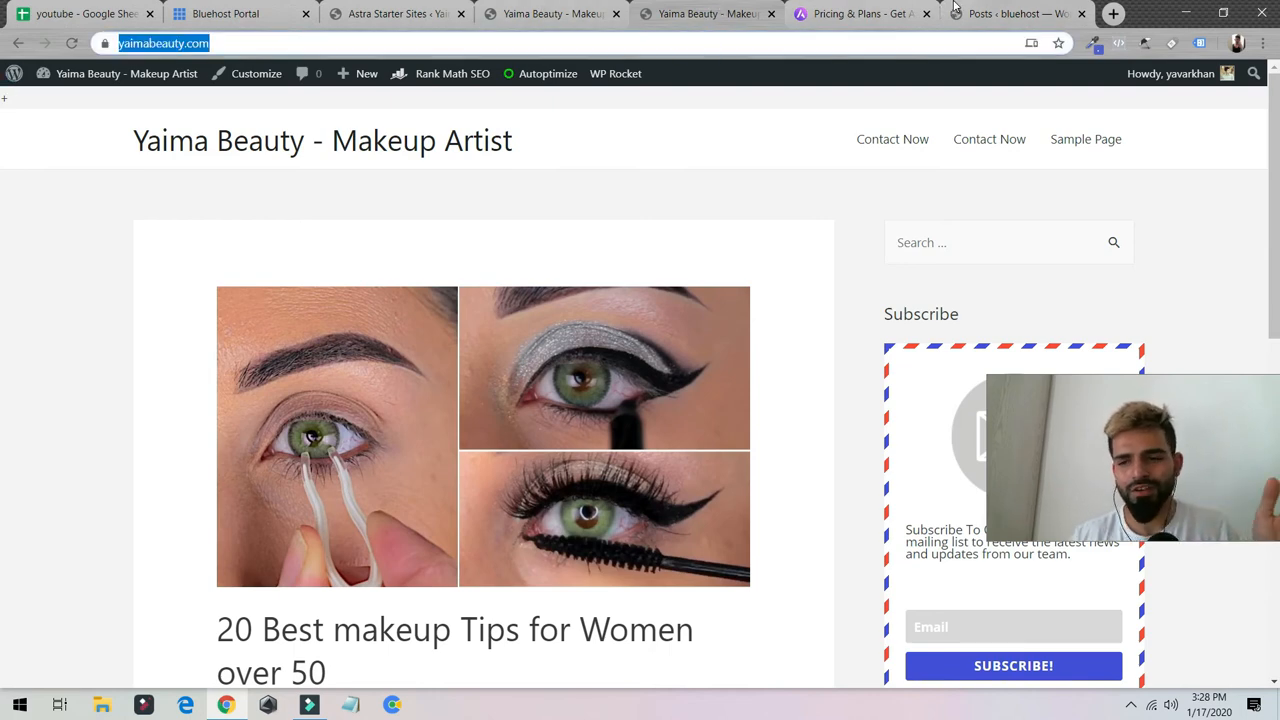
mouse_move(1010, 13)
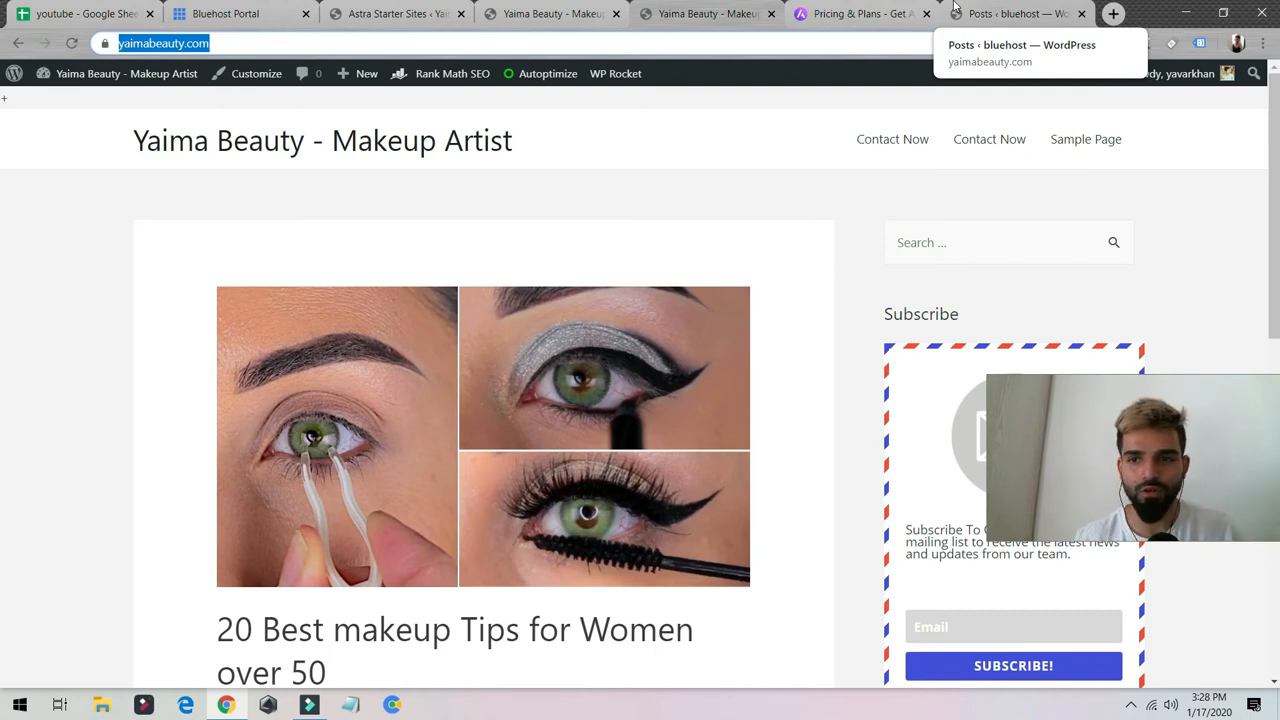
left_click(1112, 13)
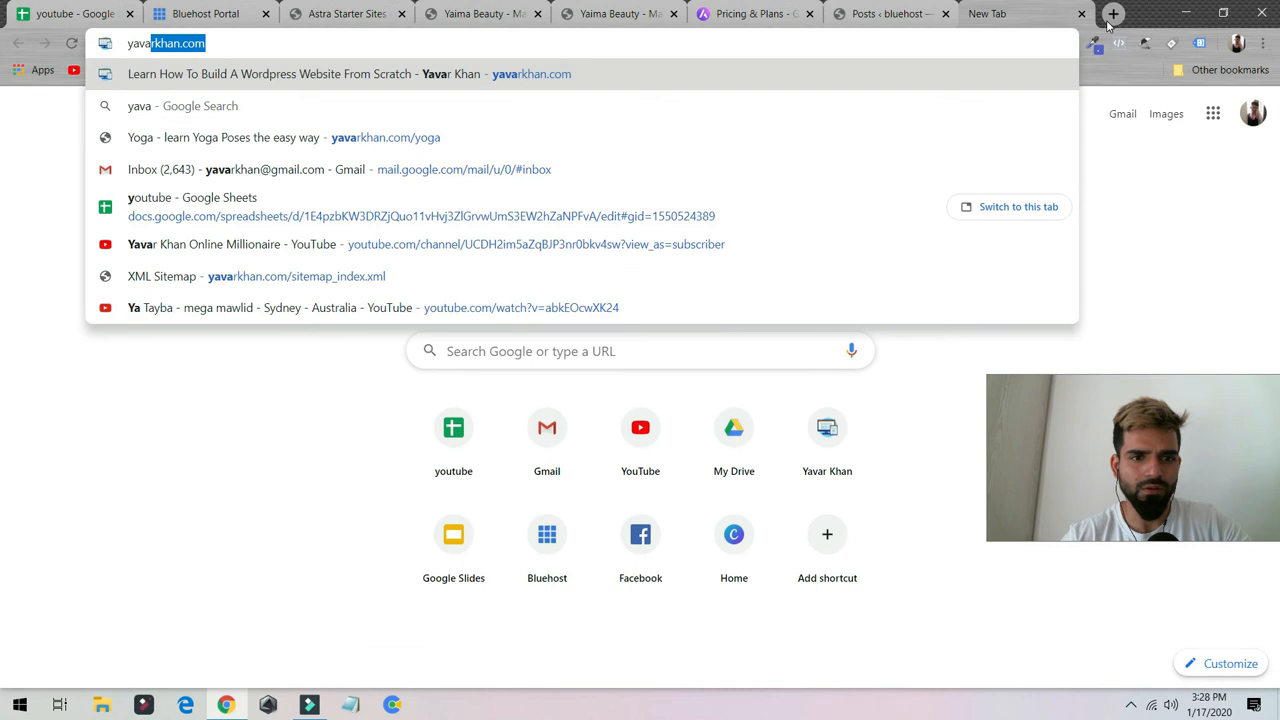
- Load the tutor's website and open the How to Build a WordPress Website crash-course page
key("Return")
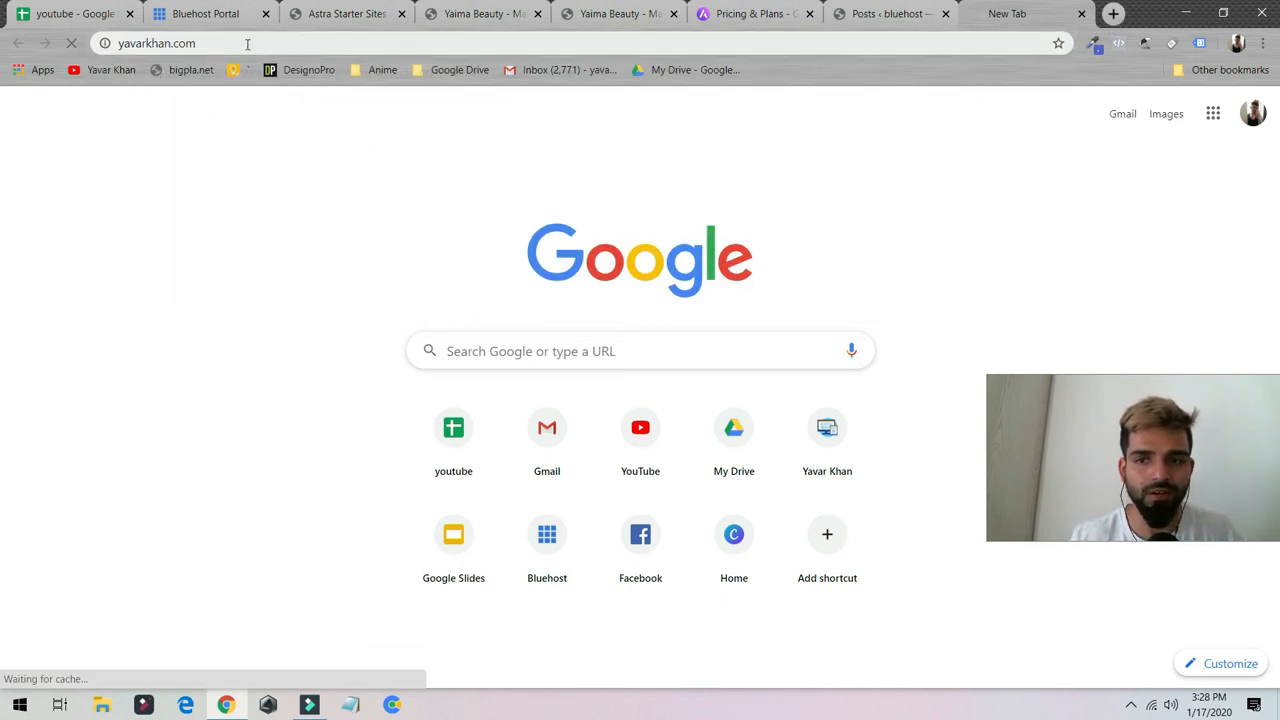
left_click(850, 73)
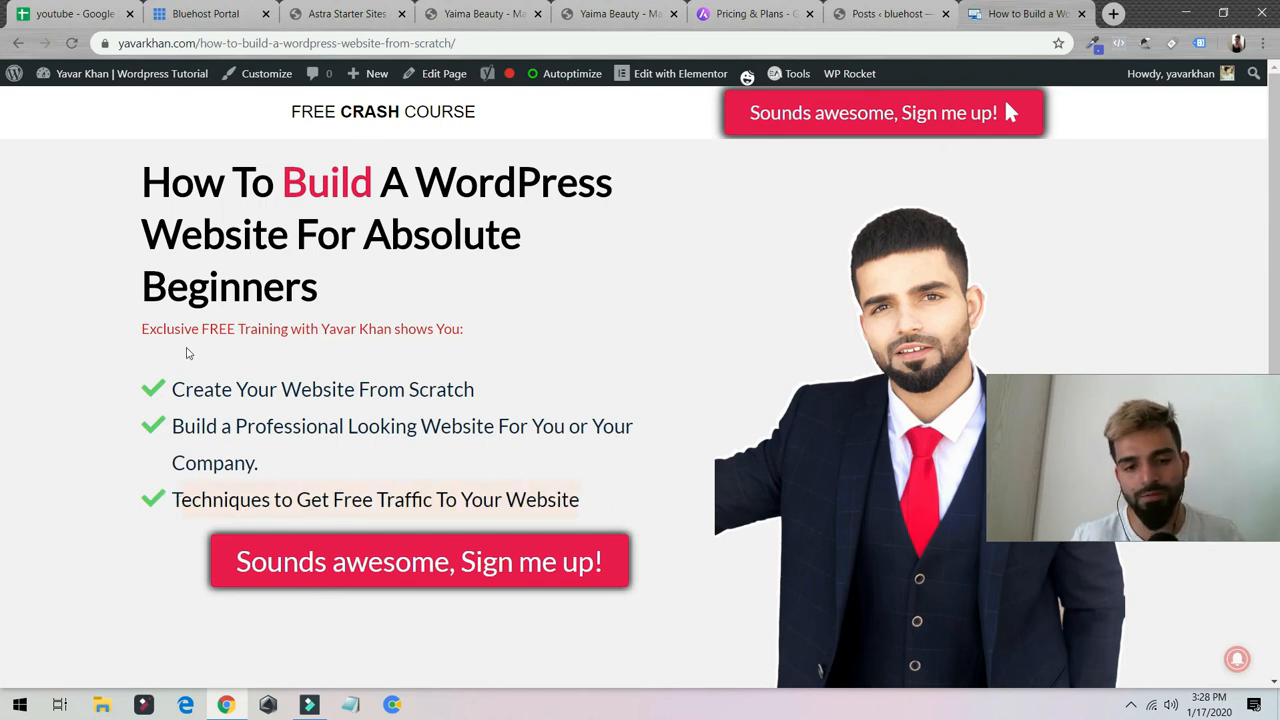
mouse_move(180, 347)
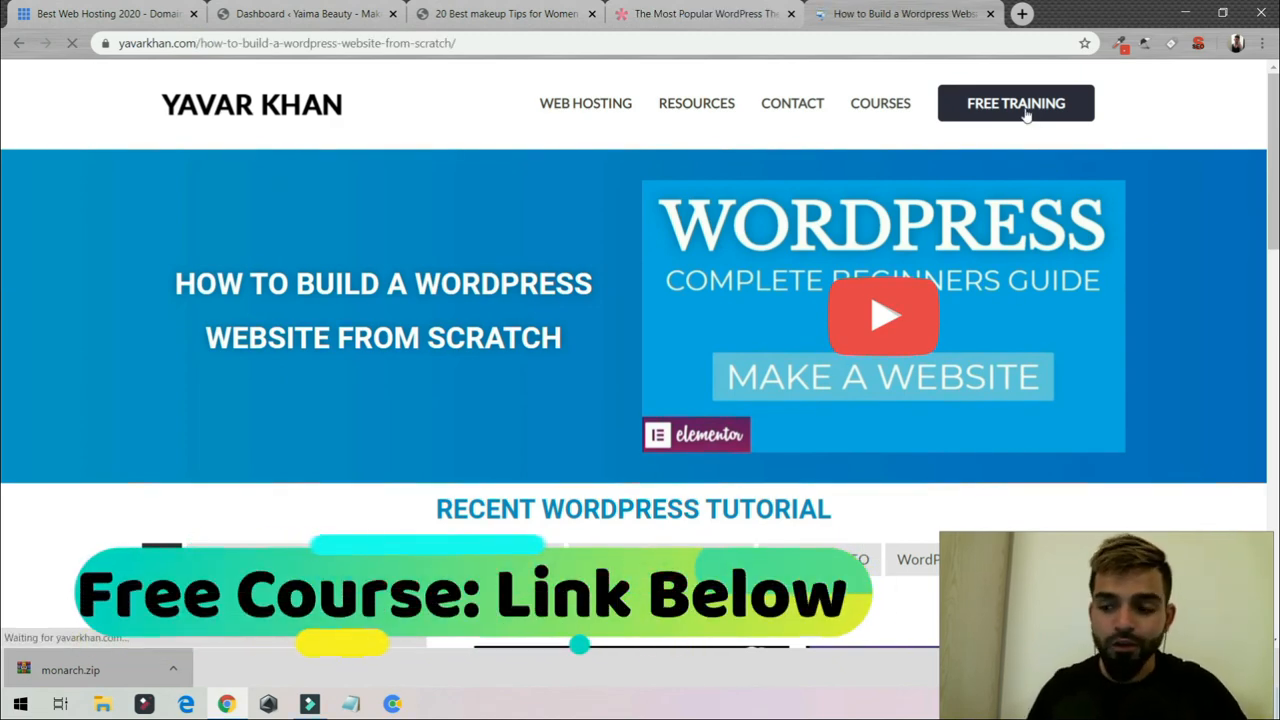
- Follow the FREE TRAINING link to the crash-course sign-up page
left_click(1015, 103)
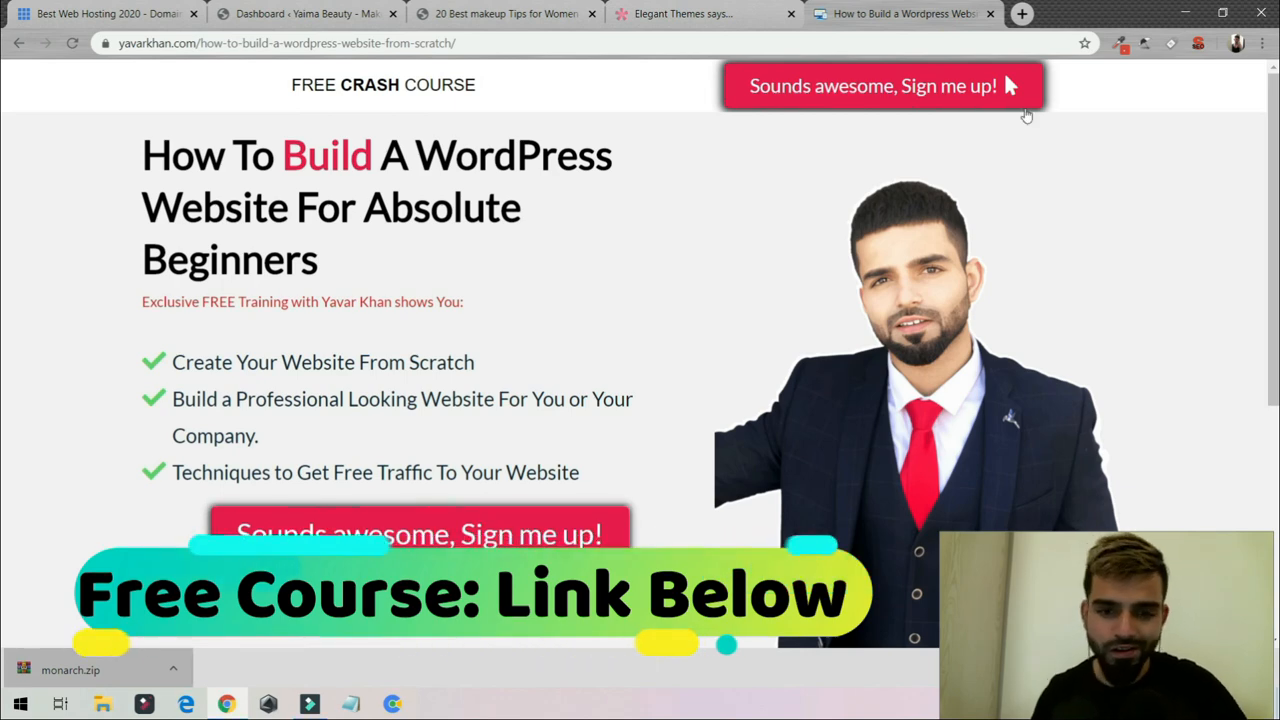